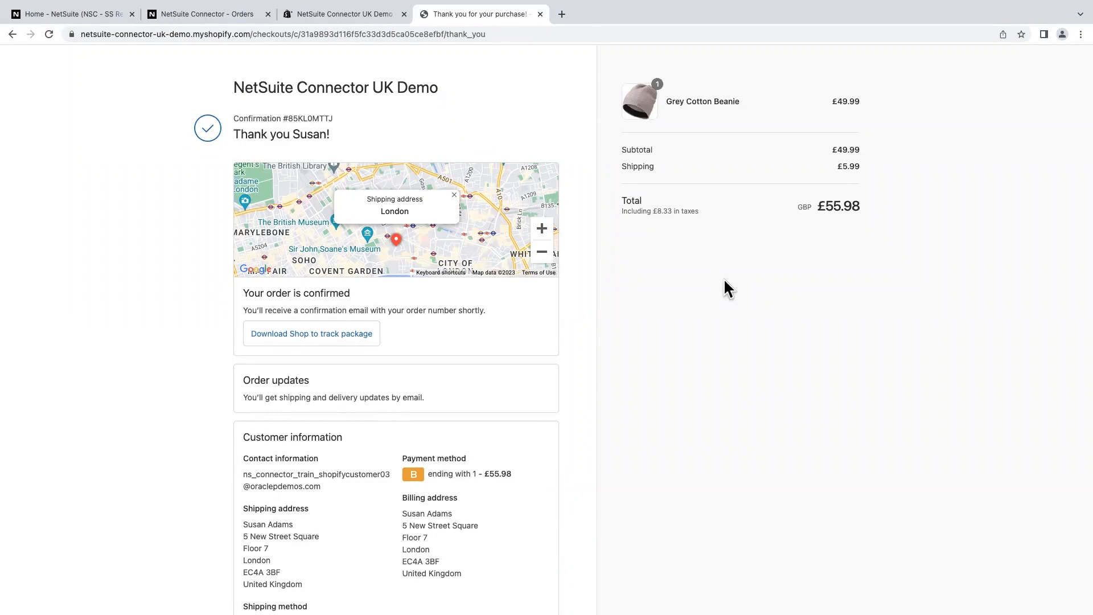
{"action": "mouse_move", "coordinate": [536, 236]}
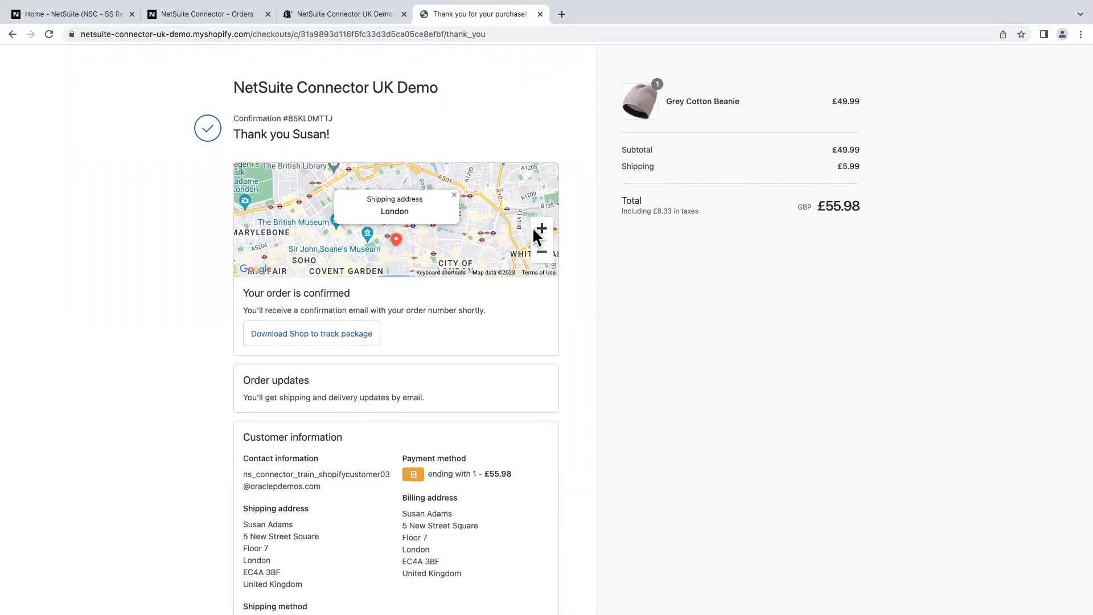
{"action": "mouse_move", "coordinate": [357, 155]}
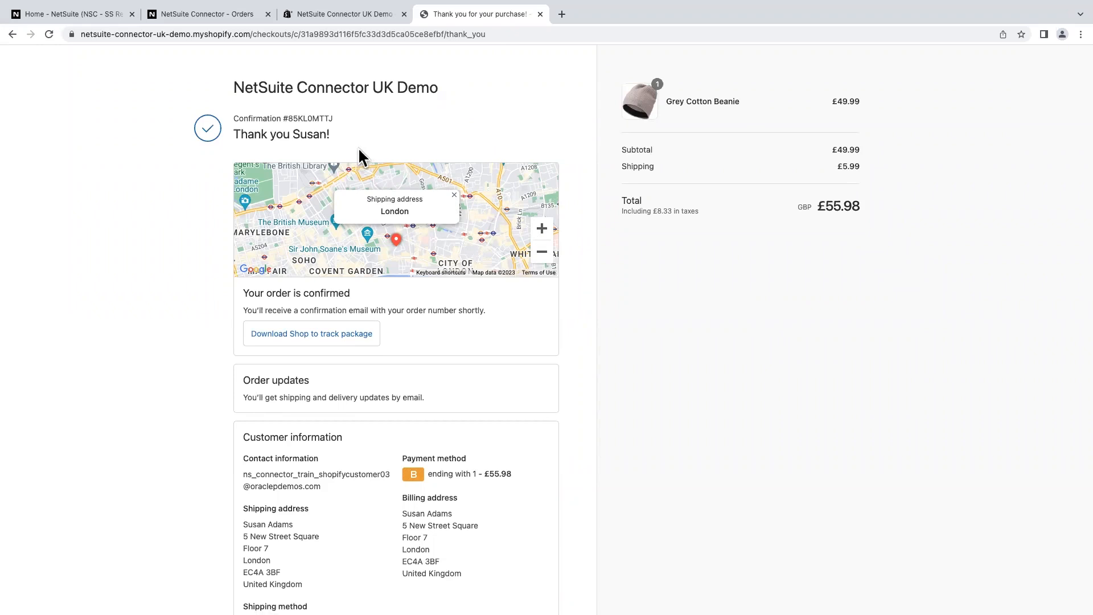
Review Shopify order #1027: one Grey Cotton Beanie, £55.98 total, paid but unfulfilled
{"action": "left_click", "coordinate": [341, 14]}
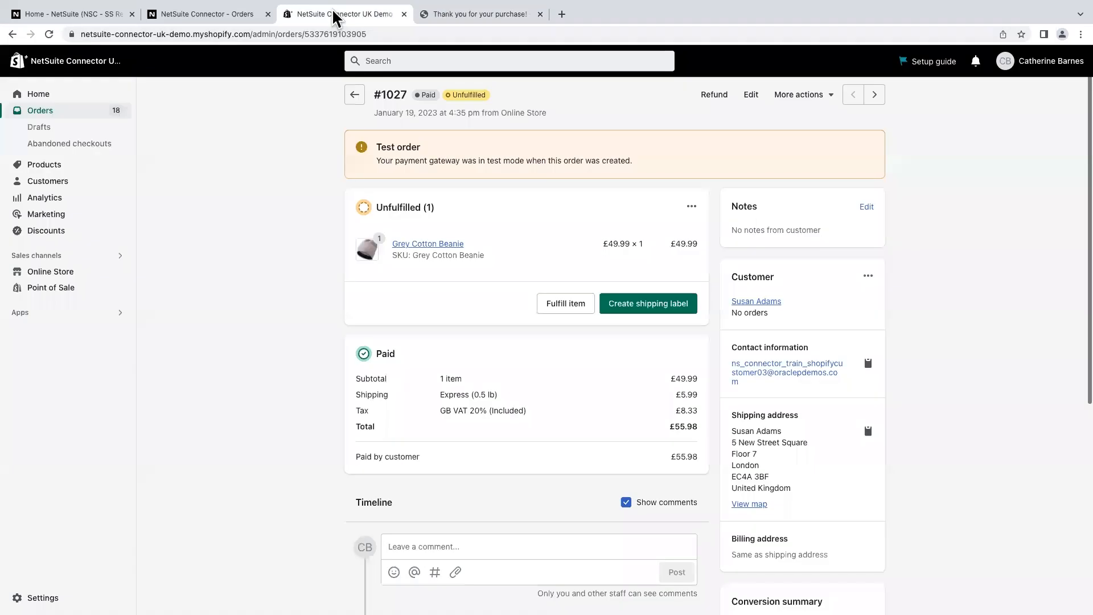
{"action": "mouse_move", "coordinate": [308, 114]}
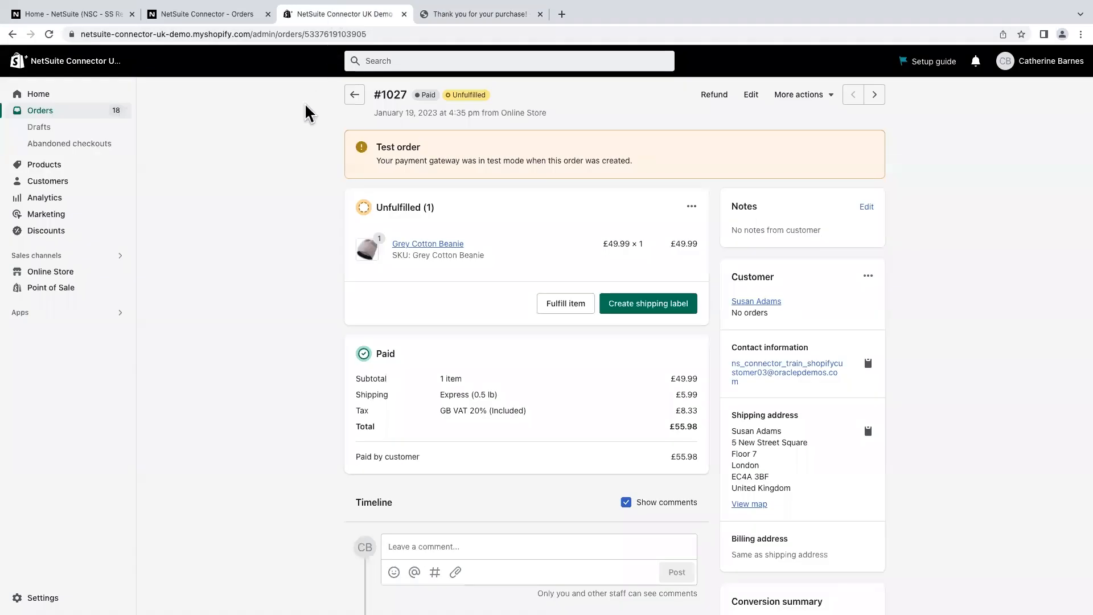
{"action": "mouse_move", "coordinate": [767, 315]}
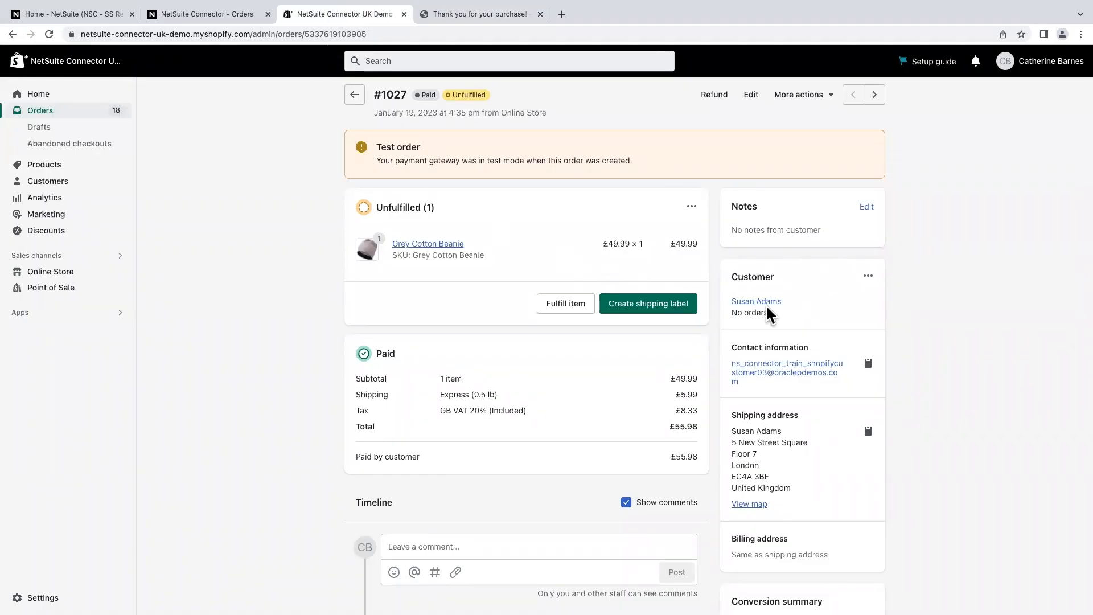
{"action": "mouse_move", "coordinate": [788, 461]}
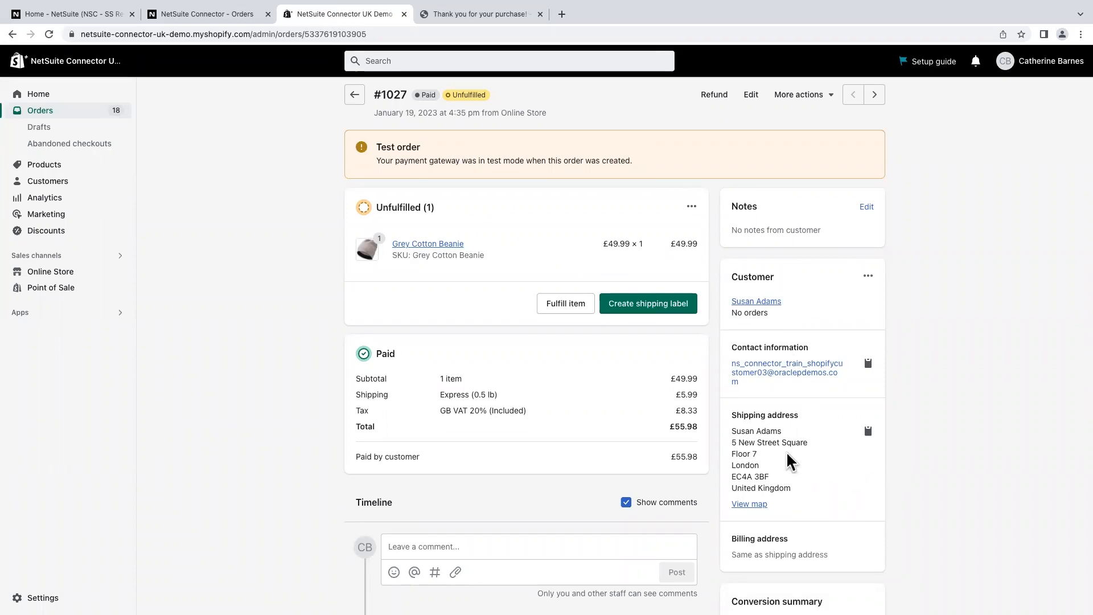
{"action": "mouse_move", "coordinate": [455, 279]}
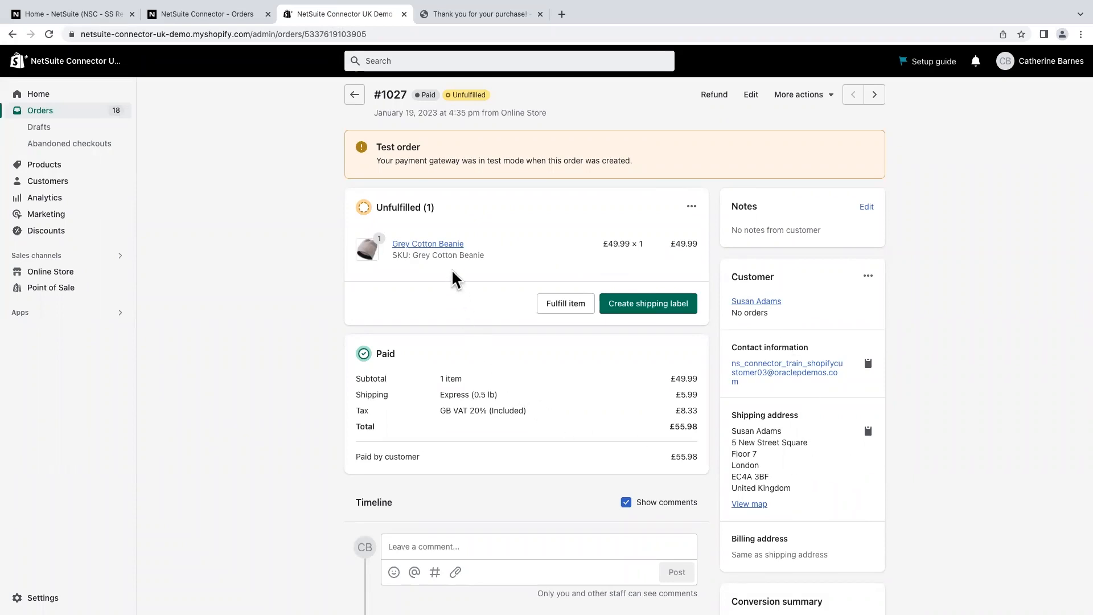
{"action": "mouse_move", "coordinate": [453, 272]}
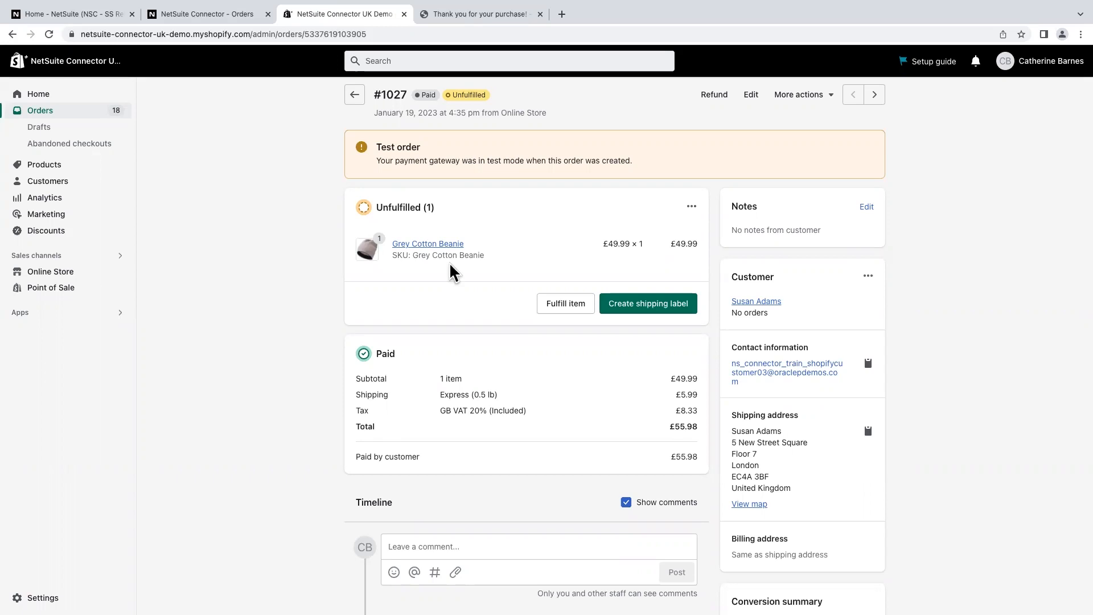
{"action": "mouse_move", "coordinate": [640, 276]}
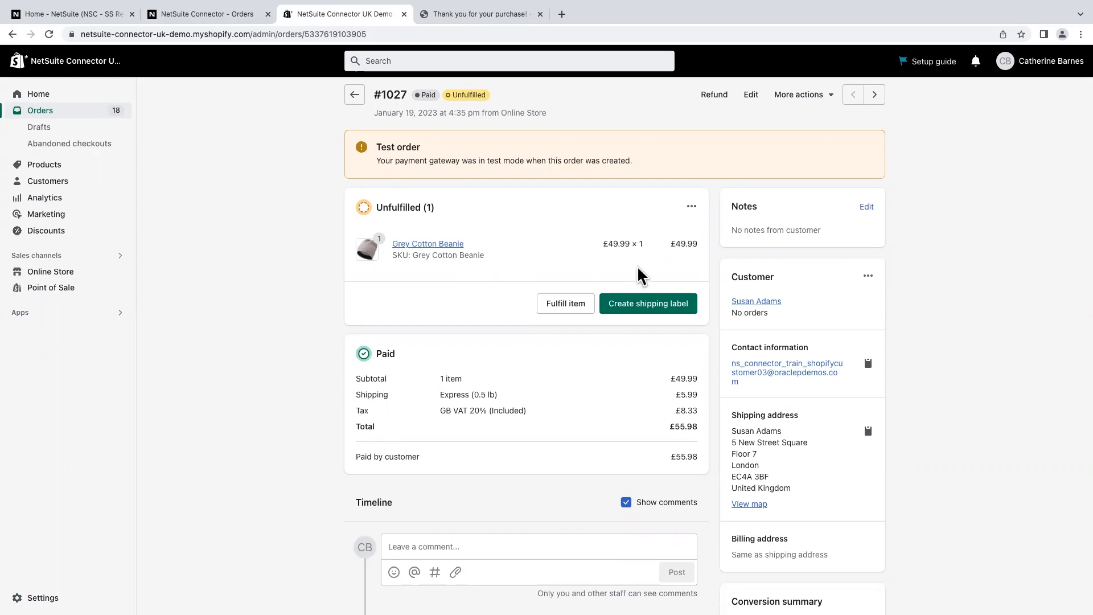
{"action": "mouse_move", "coordinate": [689, 423]}
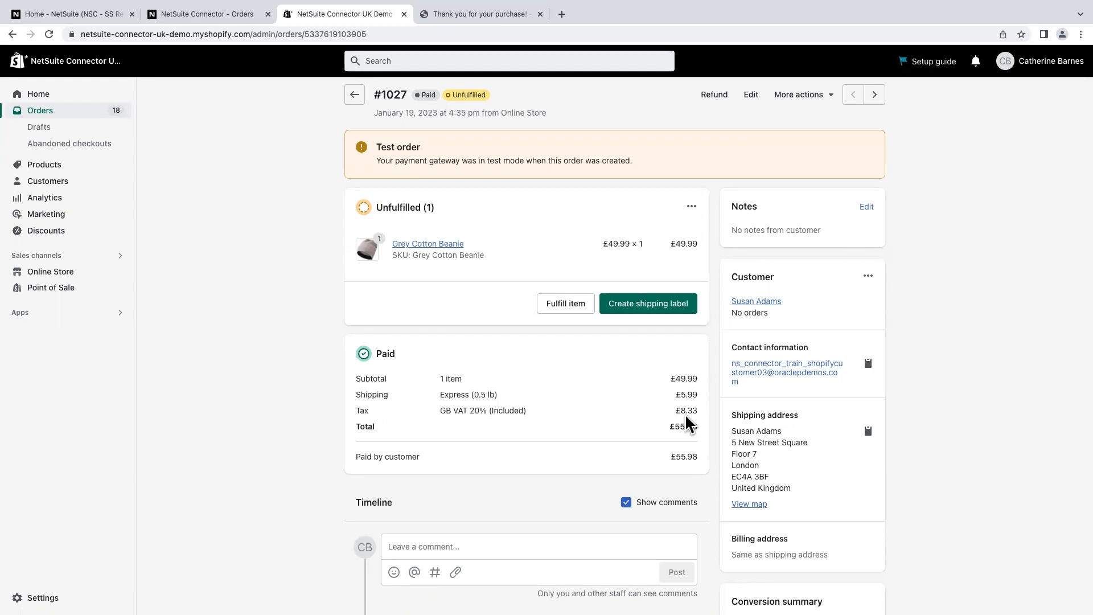
{"action": "mouse_move", "coordinate": [763, 293]}
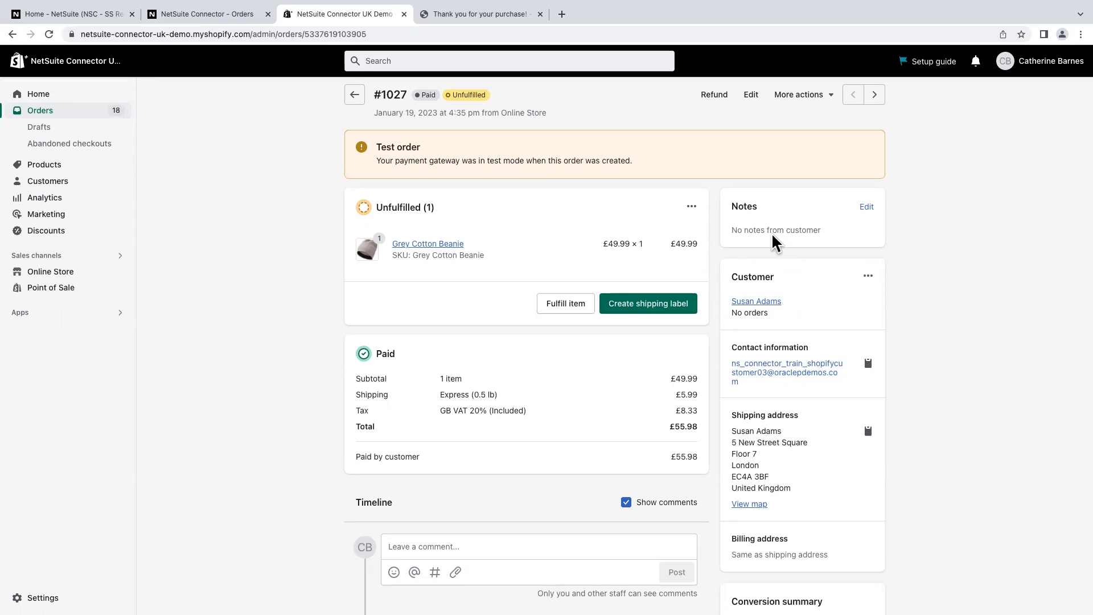
{"action": "mouse_move", "coordinate": [774, 247]}
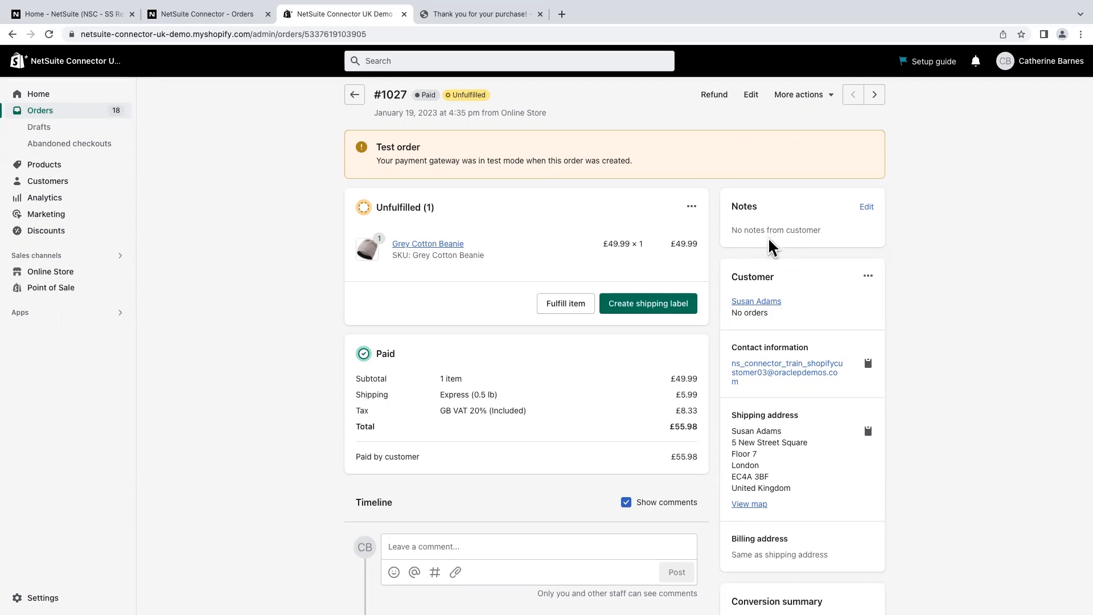
{"action": "scroll", "scroll_direction": "down", "scroll_amount": 3}
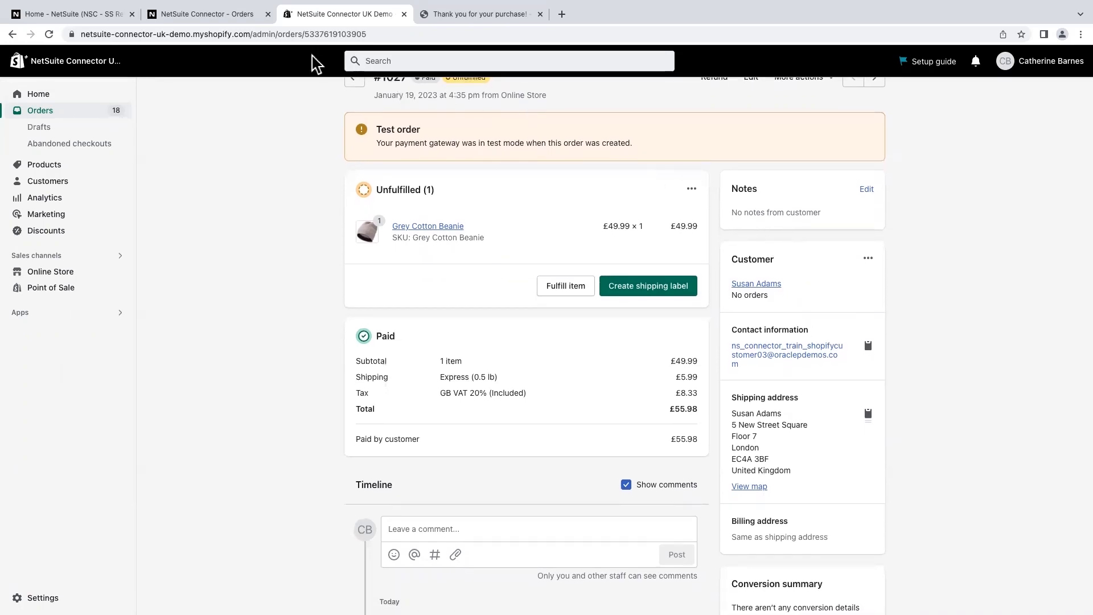
Retrieve Shopify order 1027 into FarApp from the connector's Orders list
{"action": "left_click", "coordinate": [203, 14]}
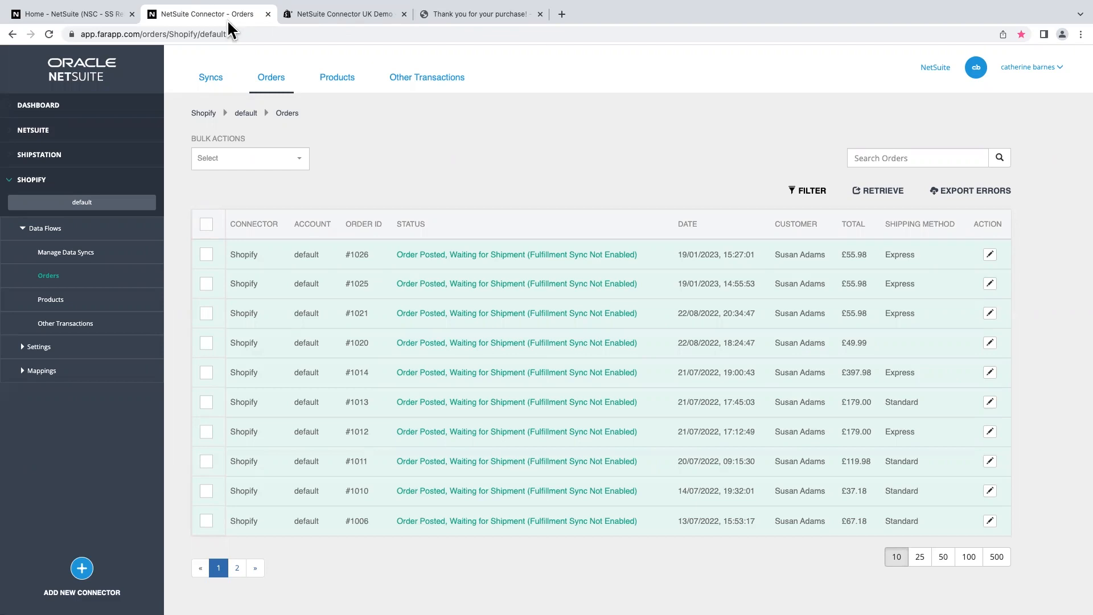
{"action": "mouse_move", "coordinate": [873, 219]}
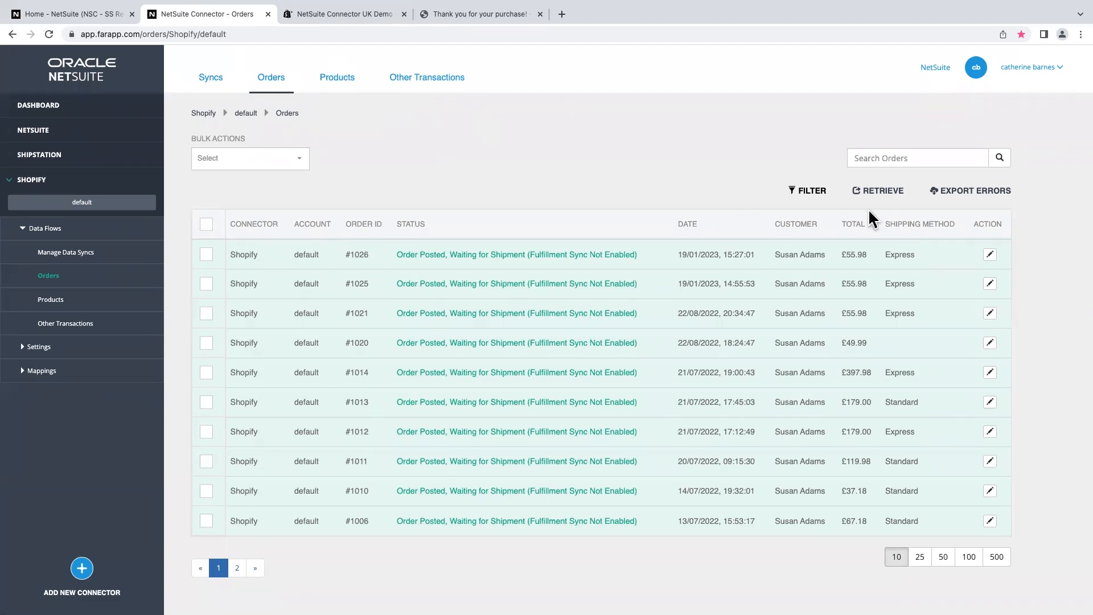
{"action": "left_click", "coordinate": [880, 191]}
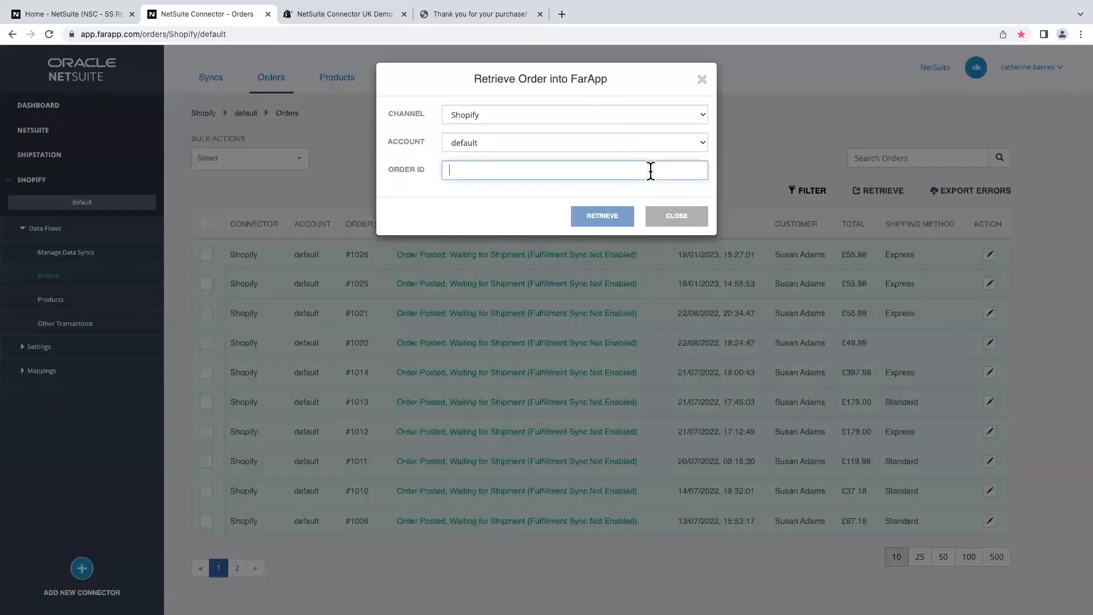
{"action": "type", "text": "1027"}
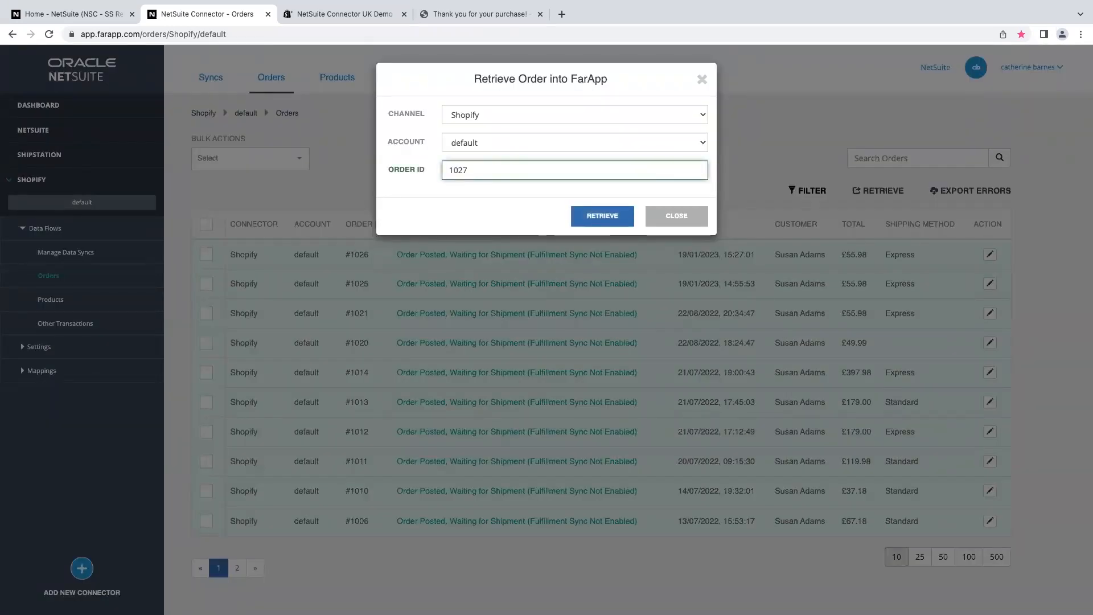
{"action": "left_click", "coordinate": [602, 216]}
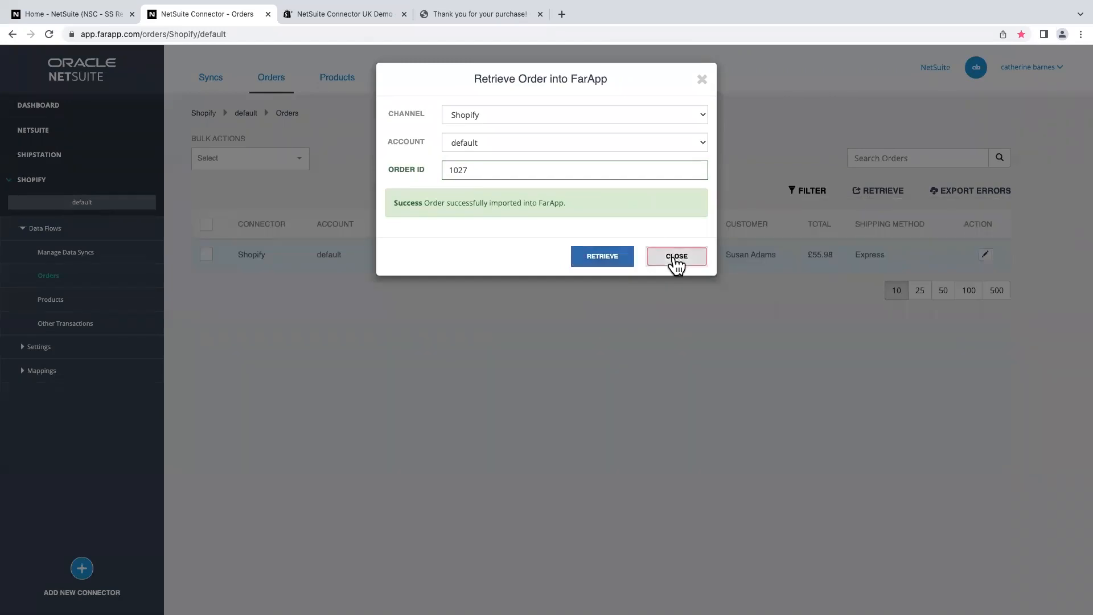
Dismiss the import message and review order #1027's editable shipping details
{"action": "left_click", "coordinate": [676, 256]}
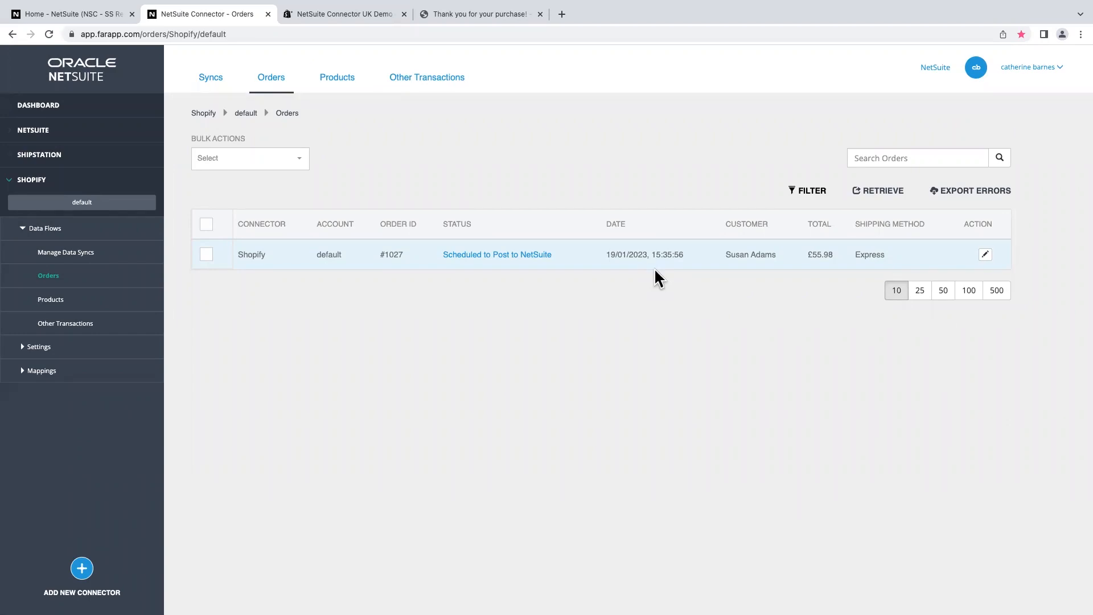
{"action": "mouse_move", "coordinate": [663, 275]}
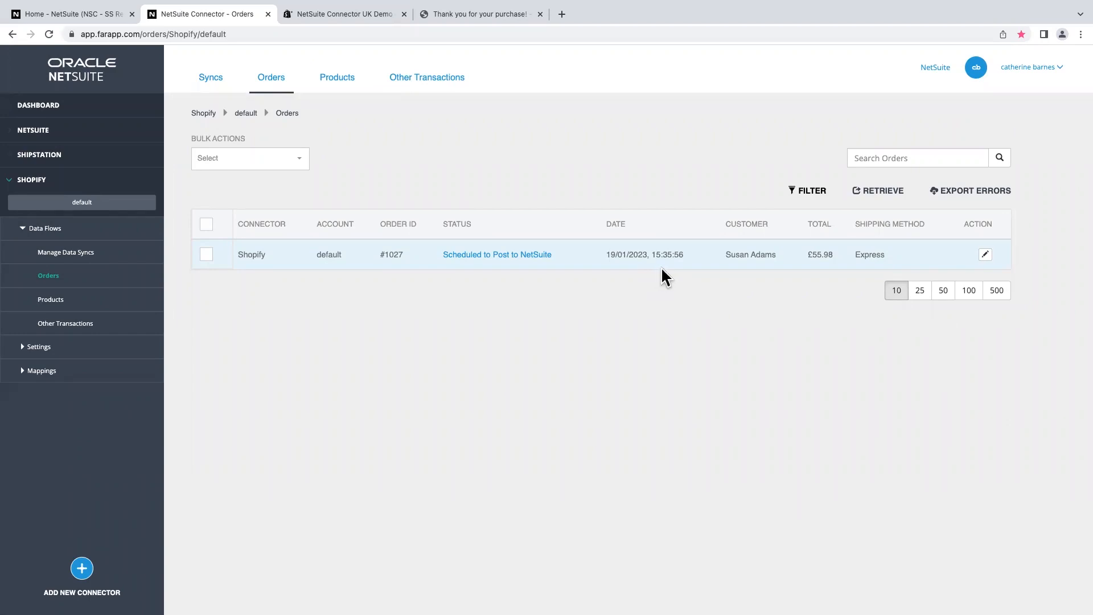
{"action": "left_click", "coordinate": [983, 254]}
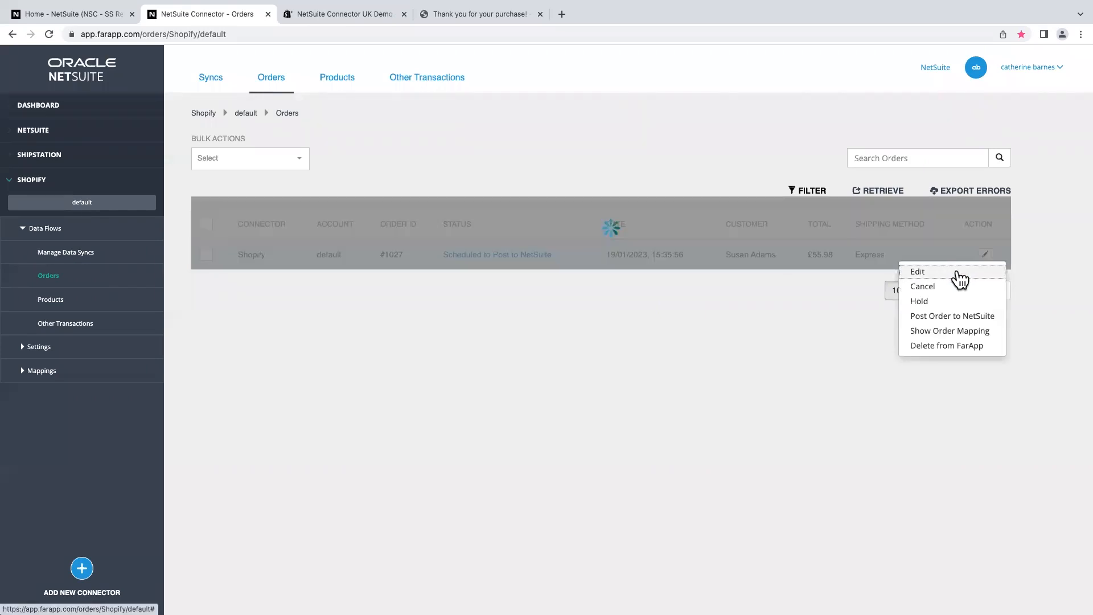
{"action": "left_click", "coordinate": [918, 271]}
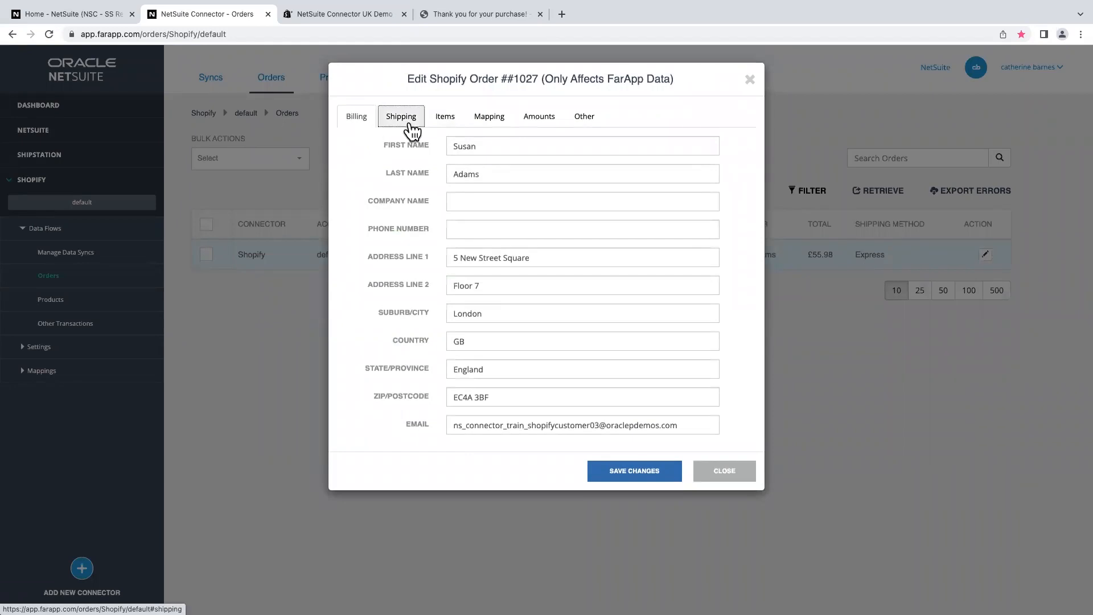
{"action": "left_click", "coordinate": [444, 116]}
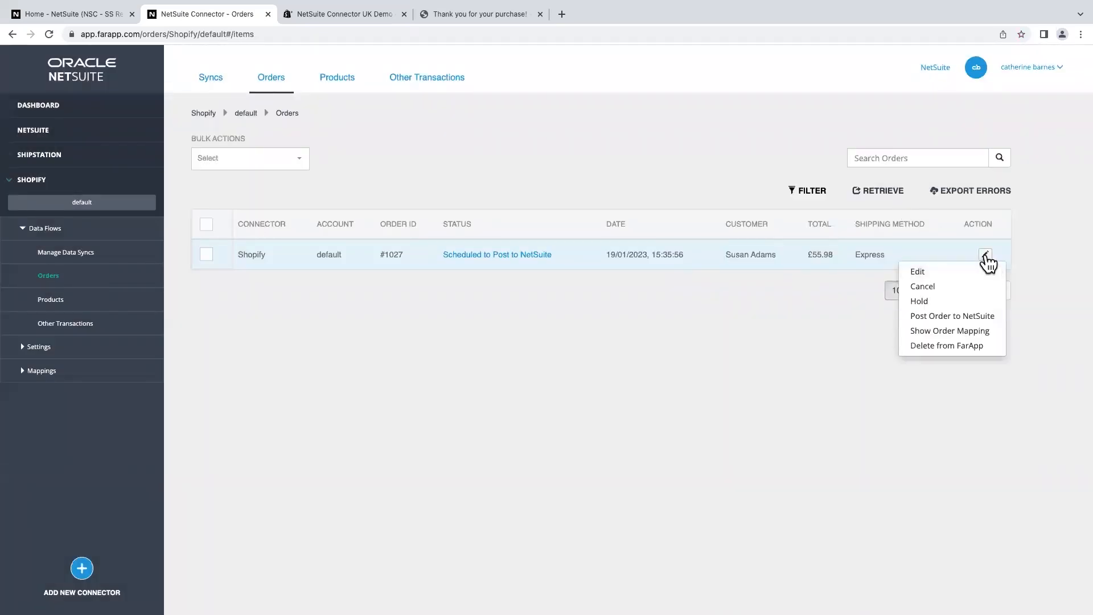
{"action": "mouse_move", "coordinate": [949, 330]}
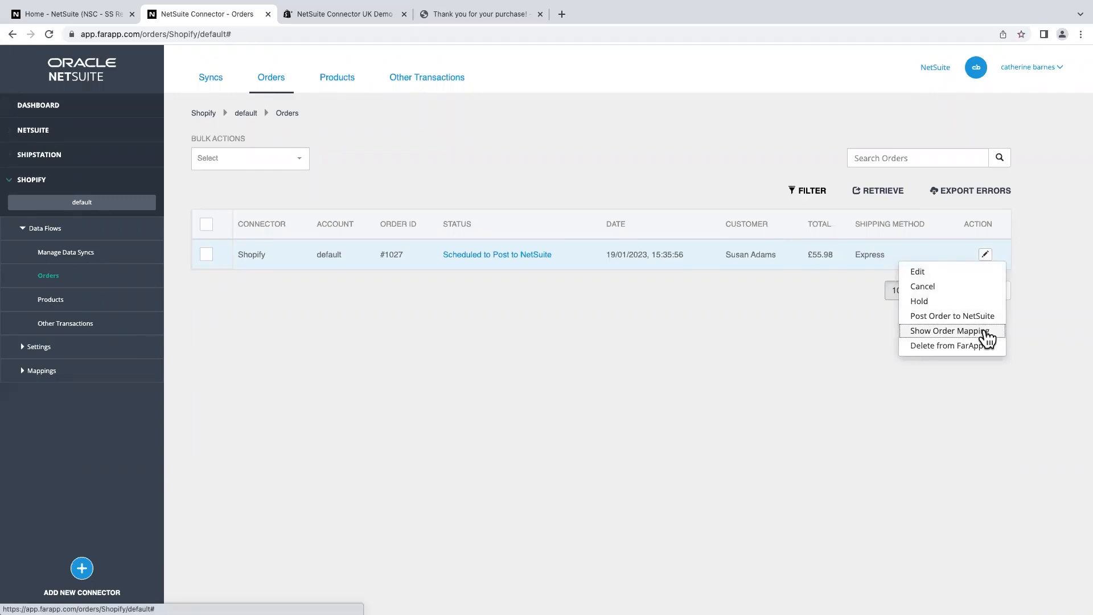
{"action": "left_click", "coordinate": [949, 330]}
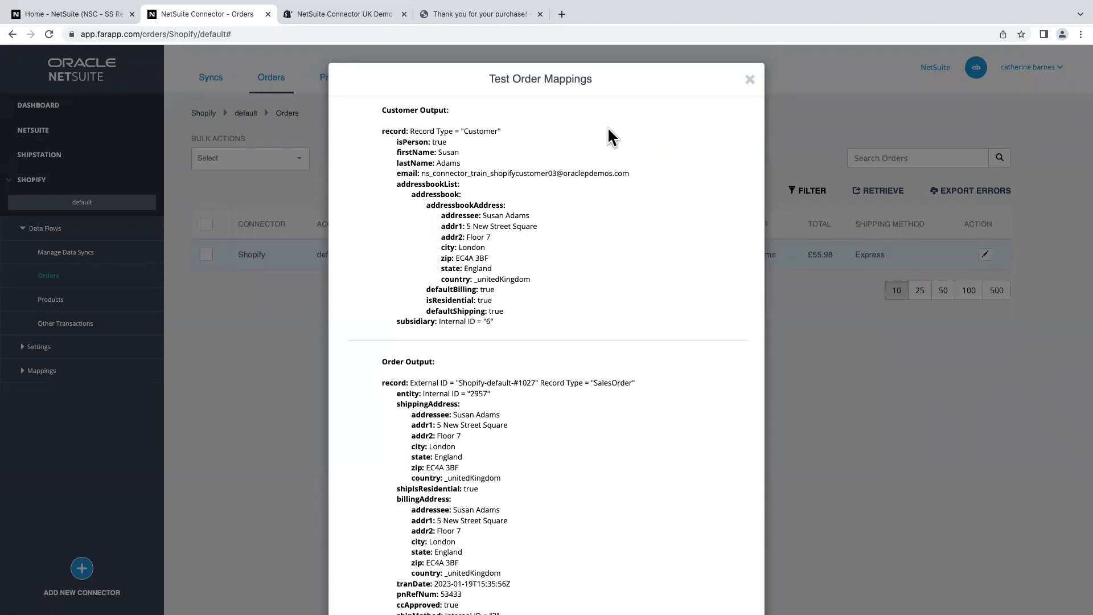
{"action": "scroll", "scroll_direction": "down", "scroll_amount": 3}
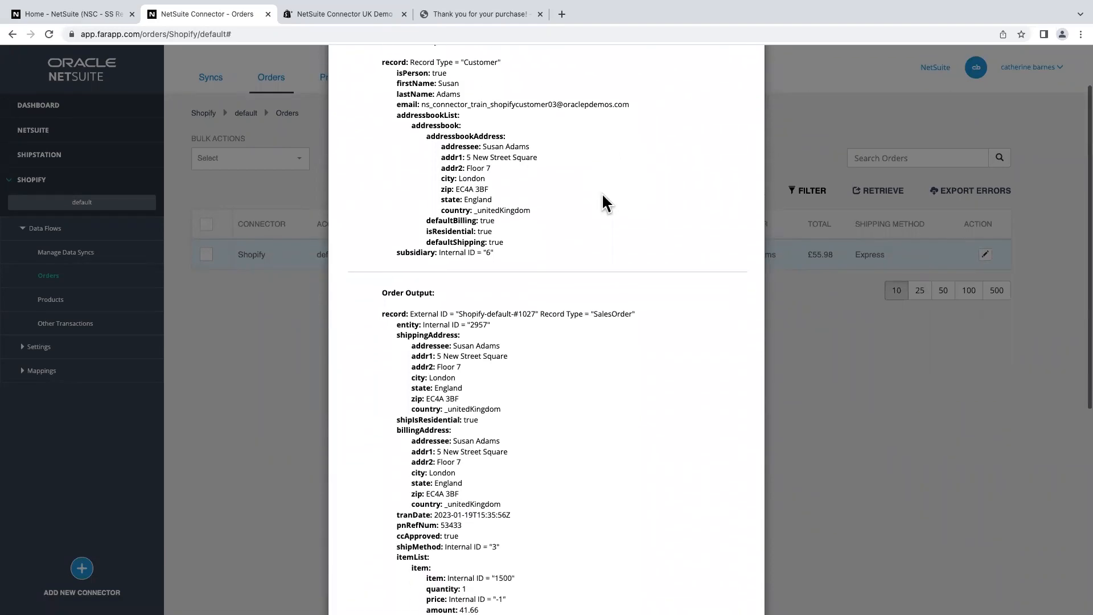
{"action": "scroll", "scroll_direction": "up", "scroll_amount": 3}
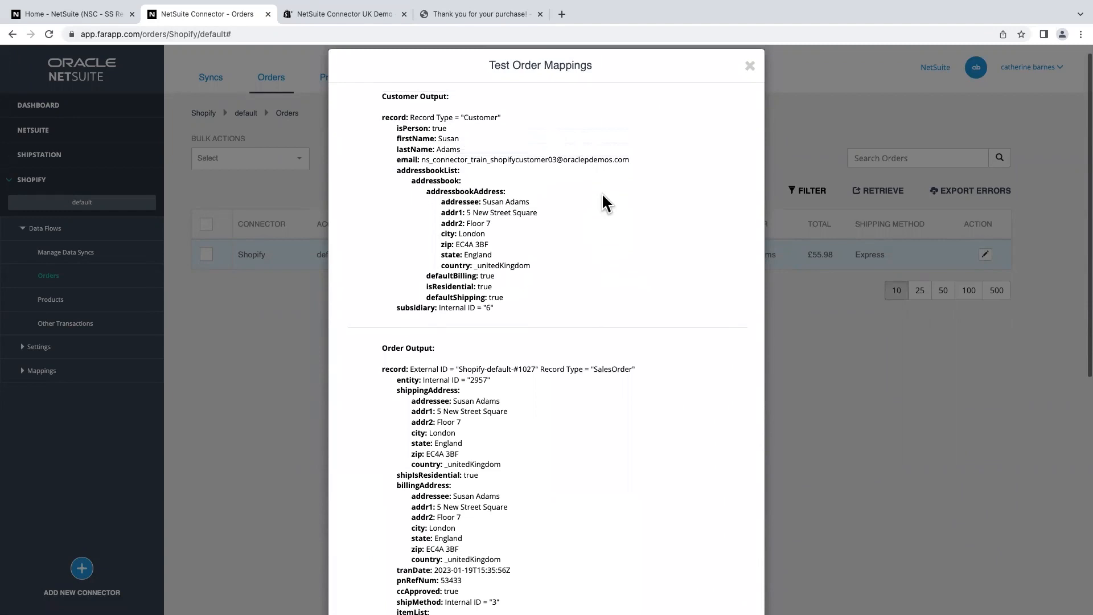
{"action": "left_click", "coordinate": [750, 64]}
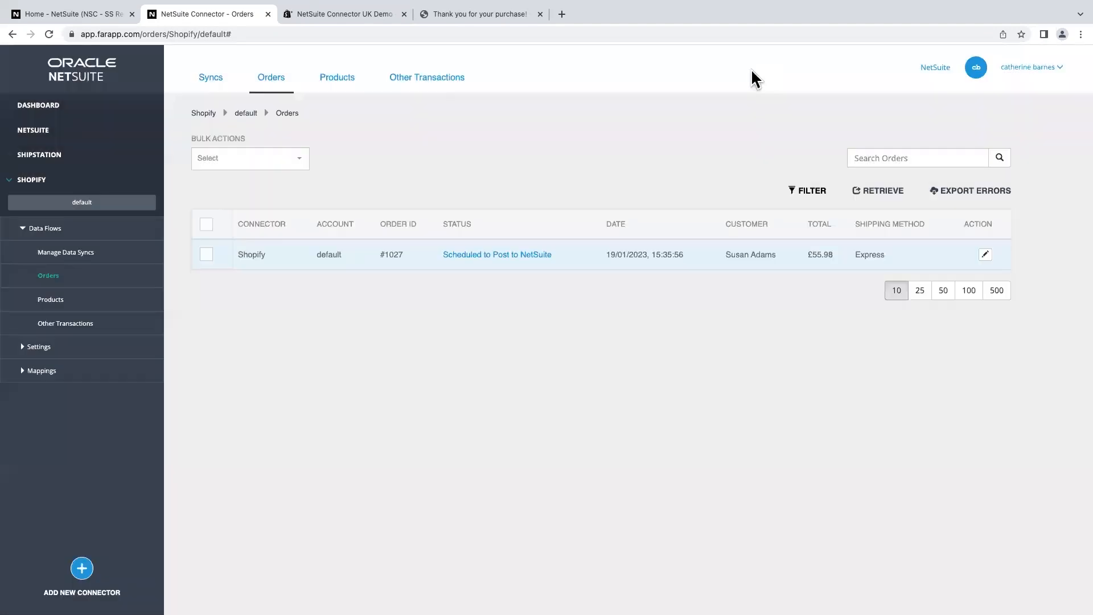
{"action": "mouse_move", "coordinate": [723, 211]}
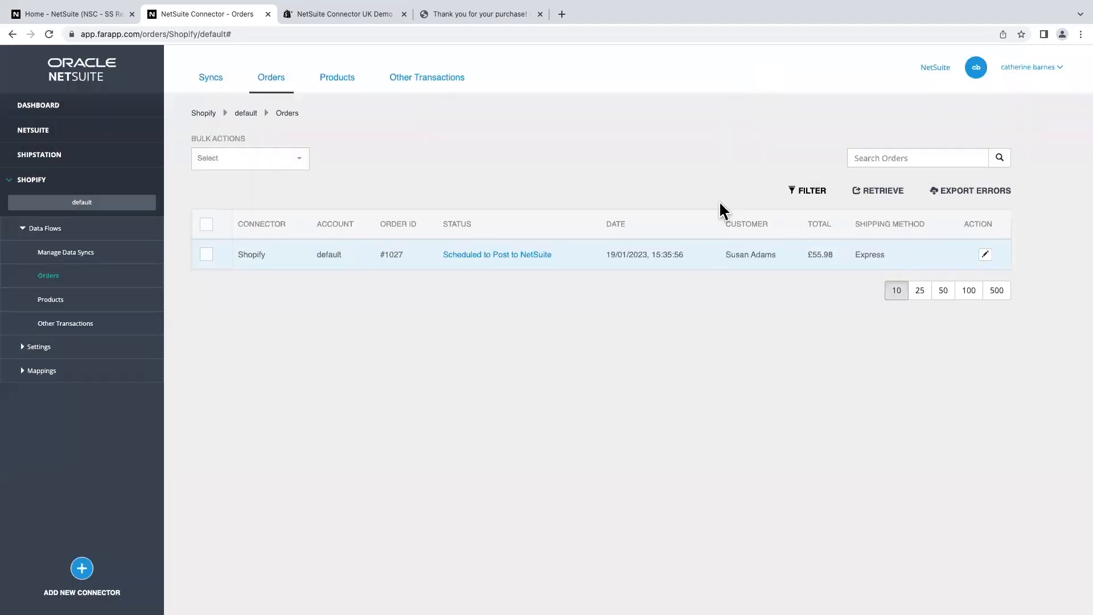
Post order #1027 to NetSuite from its action menu; status becomes waiting for shipment
{"action": "left_click", "coordinate": [984, 254]}
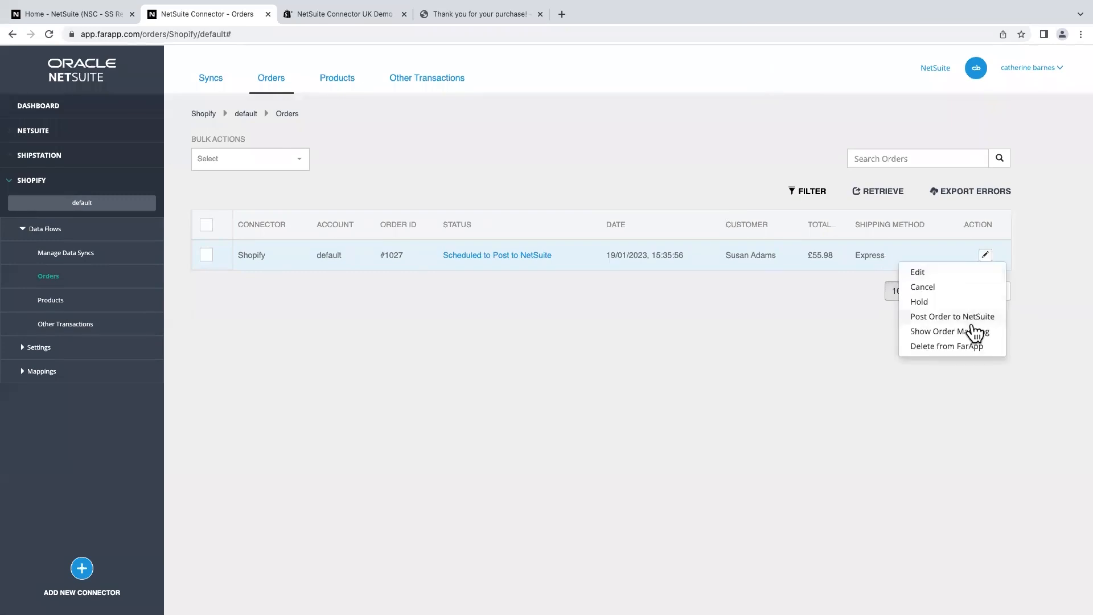
{"action": "mouse_move", "coordinate": [952, 315]}
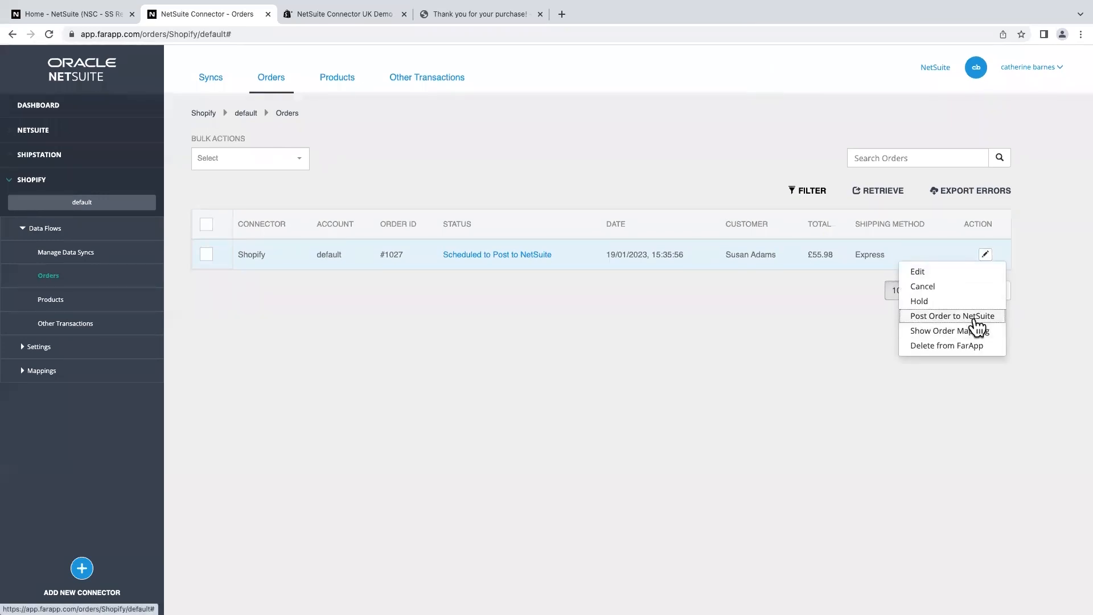
{"action": "left_click", "coordinate": [952, 315]}
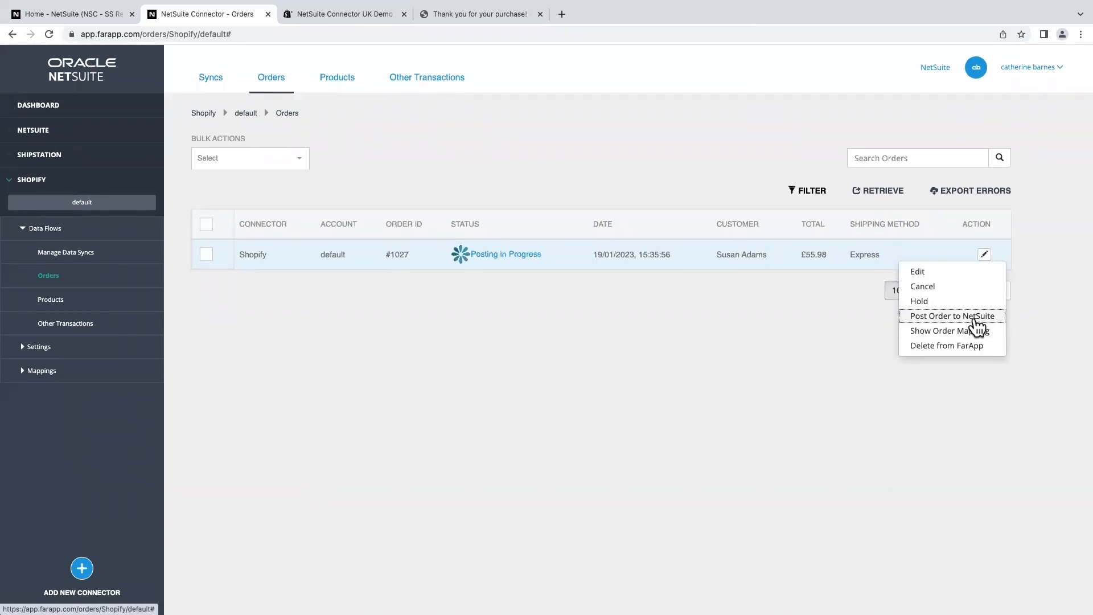
{"action": "left_click", "coordinate": [870, 312]}
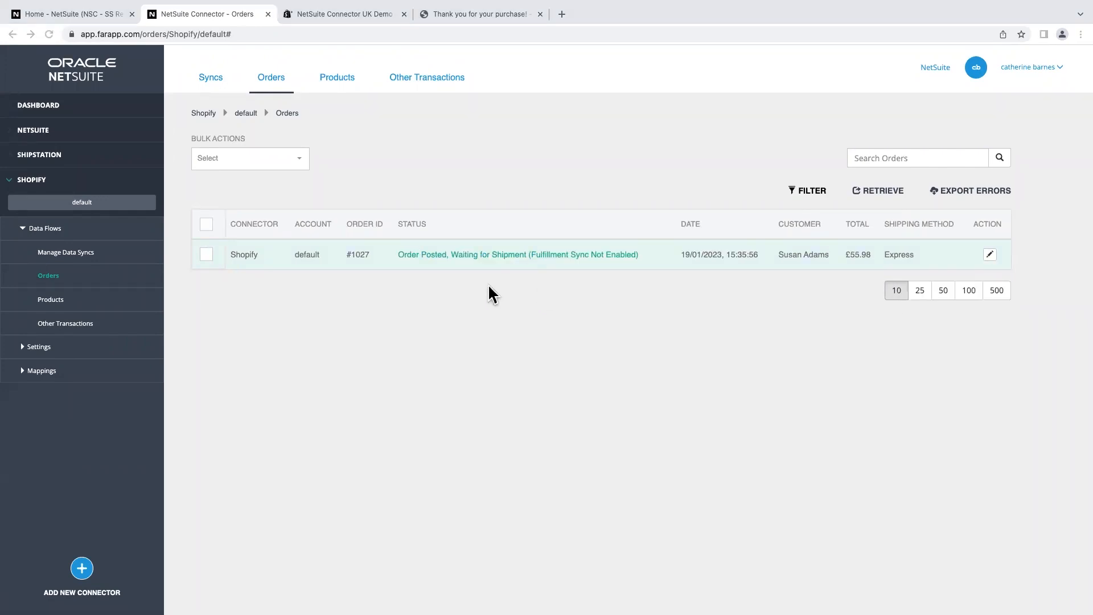
{"action": "mouse_move", "coordinate": [453, 271]}
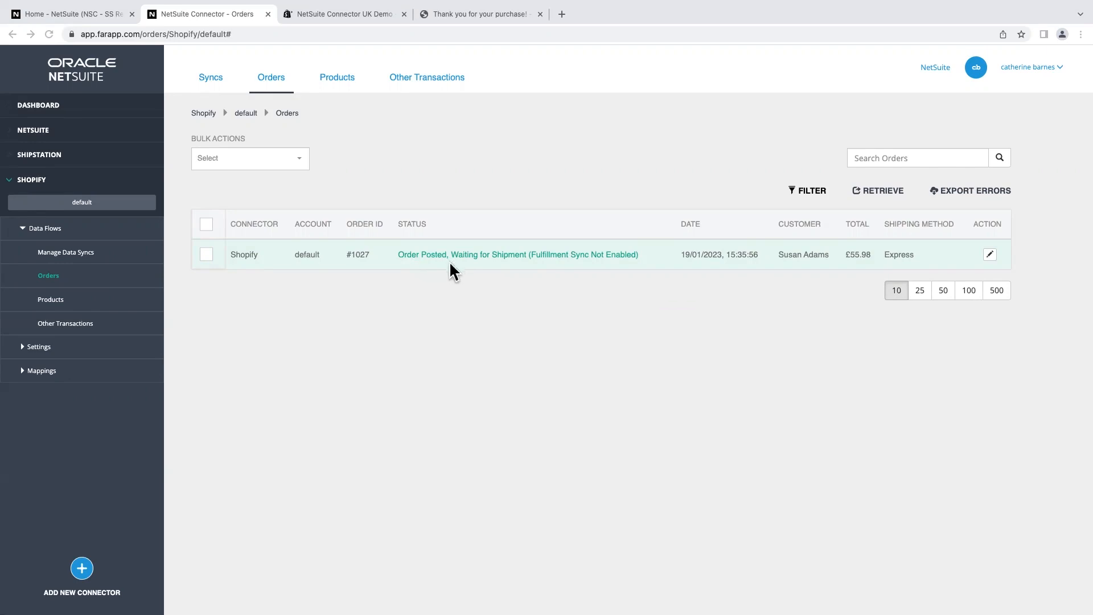
{"action": "mouse_move", "coordinate": [527, 271]}
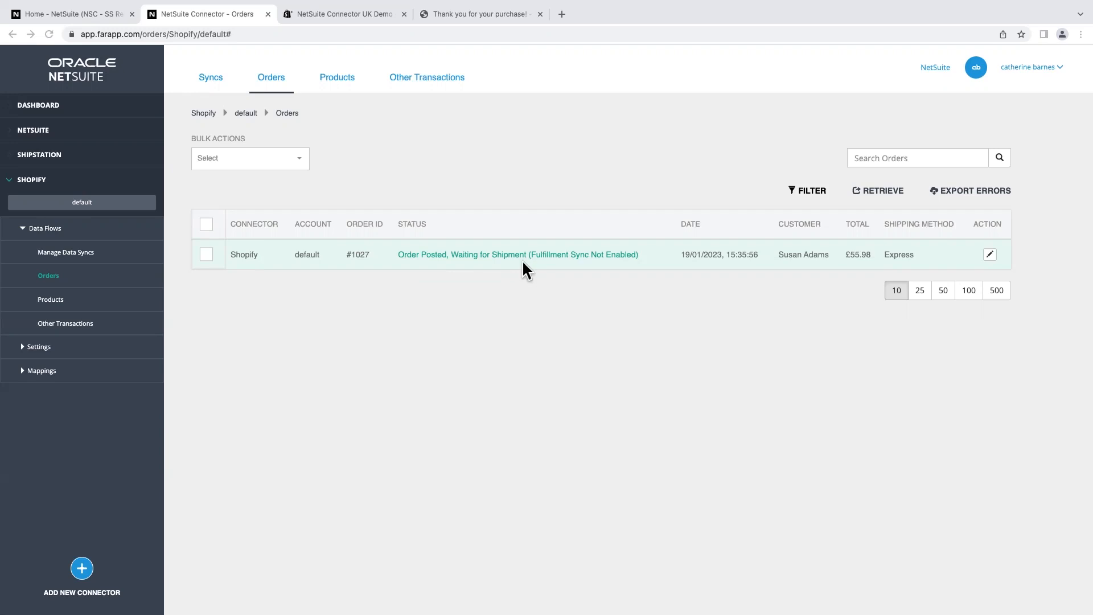
{"action": "mouse_move", "coordinate": [112, 36]}
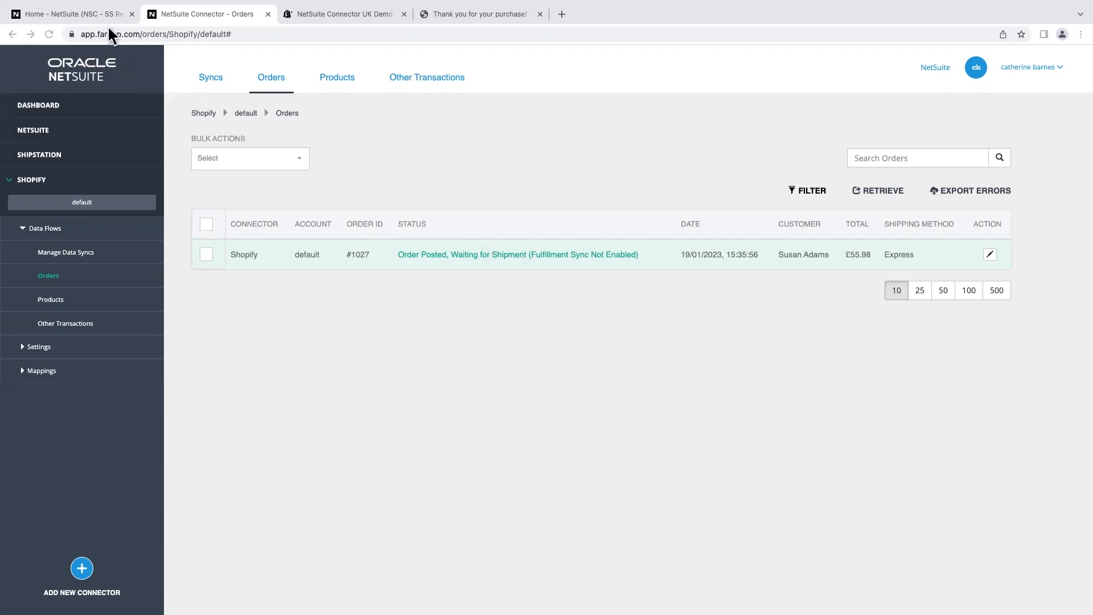
{"action": "left_click", "coordinate": [69, 14]}
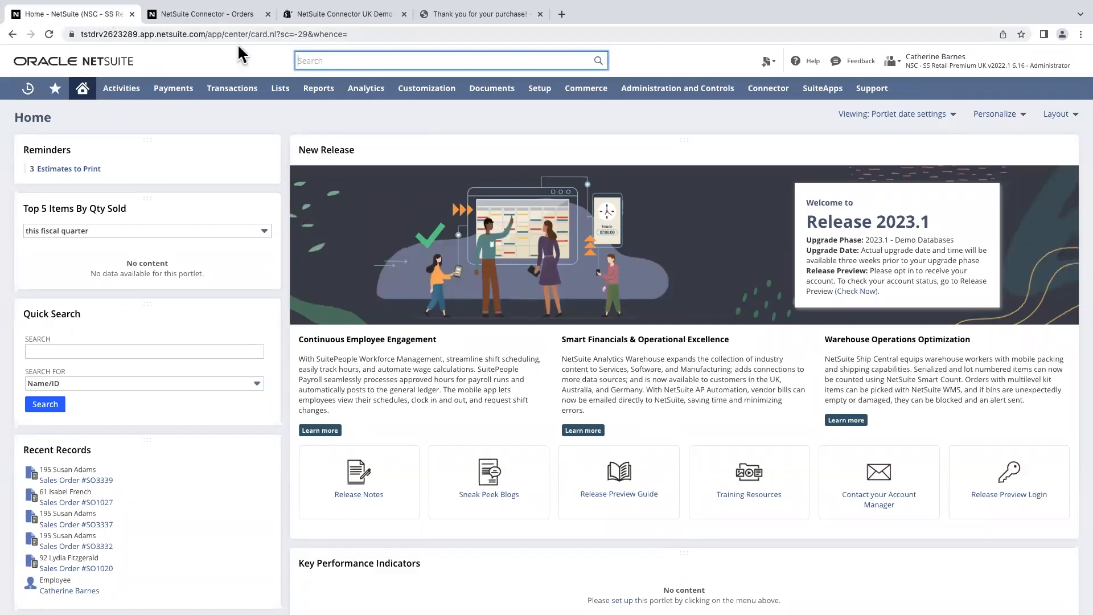
{"action": "mouse_move", "coordinate": [305, 60]}
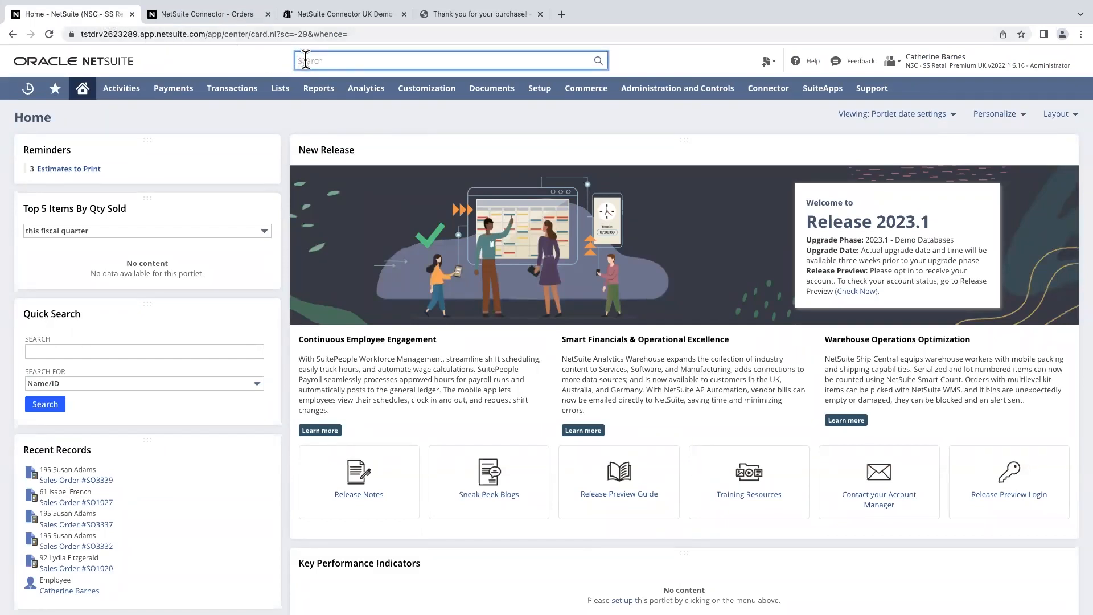
{"action": "type", "text": "10"}
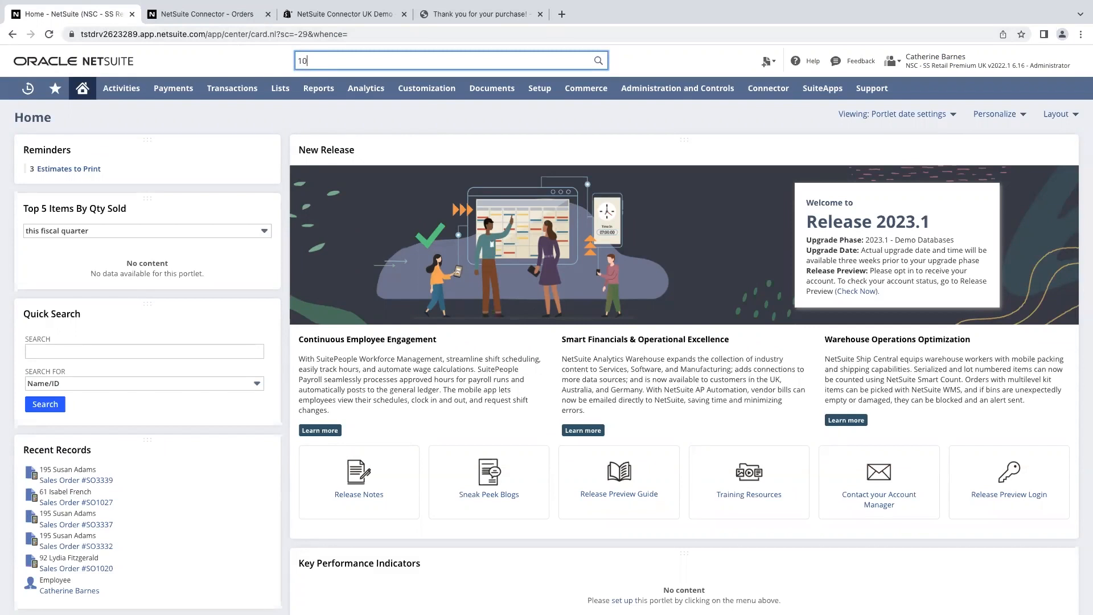
{"action": "type", "text": "27"}
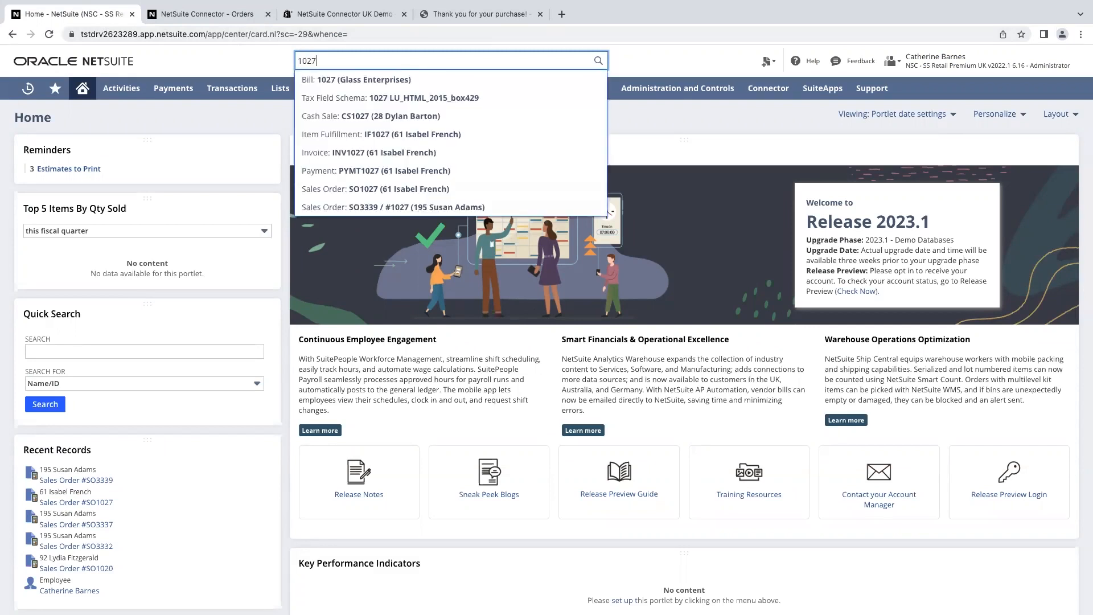
{"action": "mouse_move", "coordinate": [346, 207]}
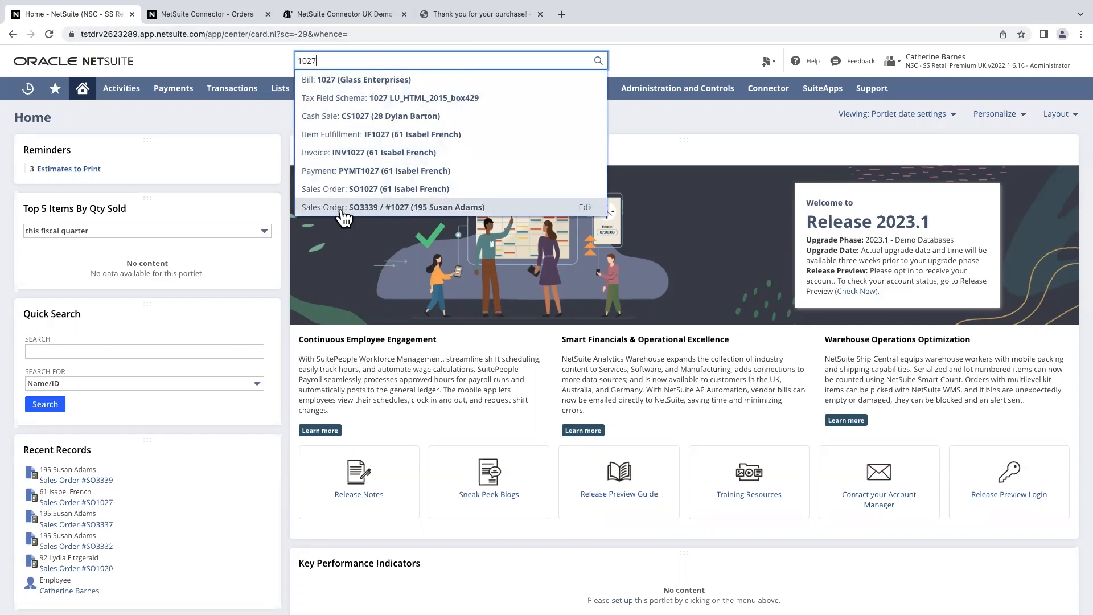
{"action": "left_click", "coordinate": [393, 207]}
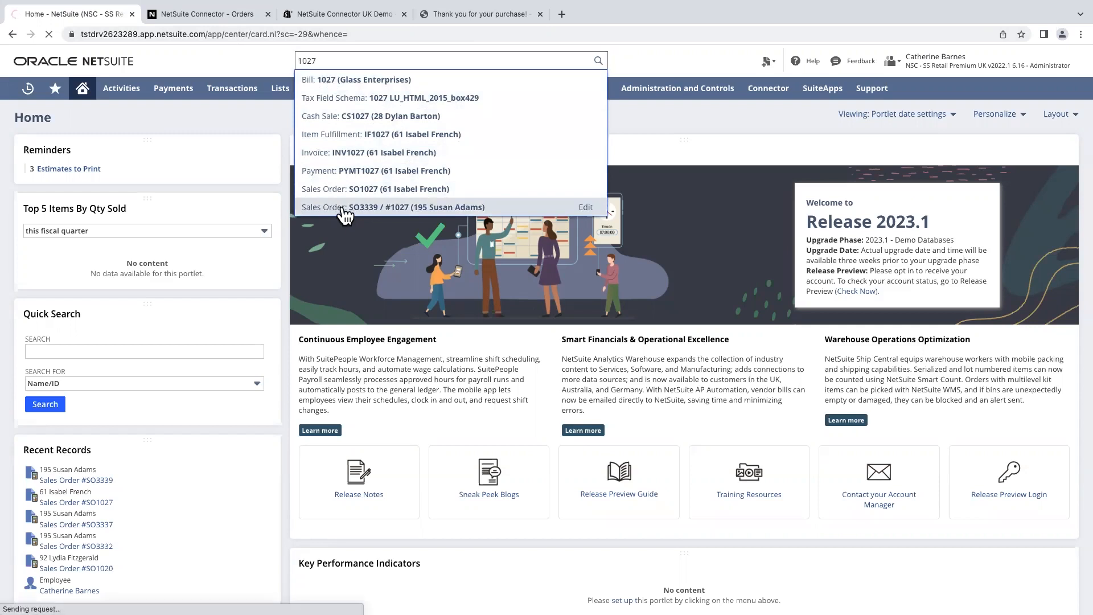
Review SO3339's beanie line, UPS shipping to London and linked customer deposit CD15 of 55.98
{"action": "left_click", "coordinate": [390, 207]}
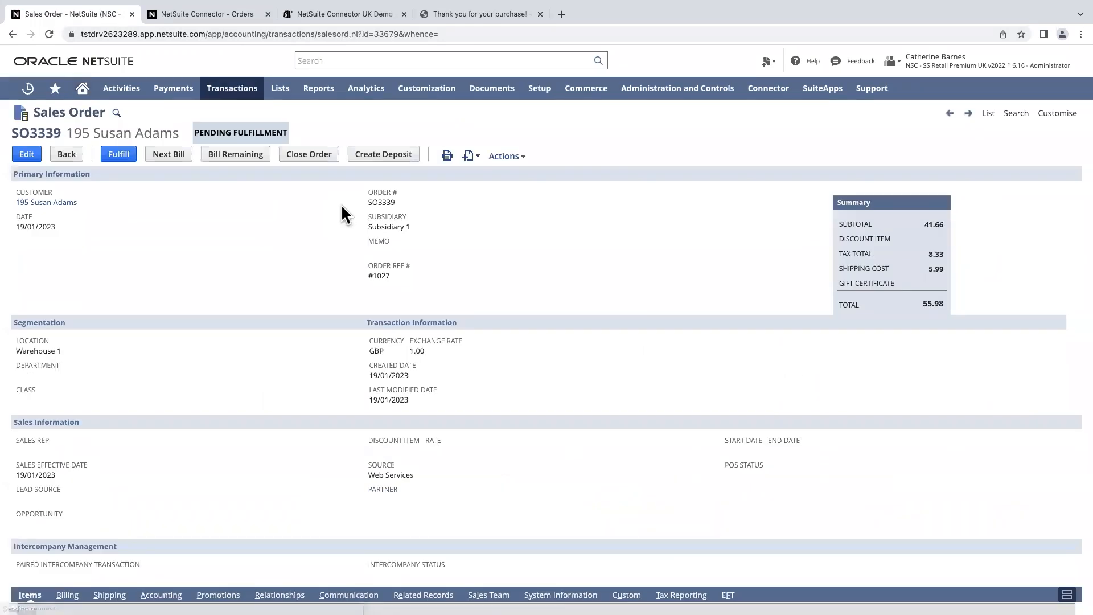
{"action": "mouse_move", "coordinate": [76, 231]}
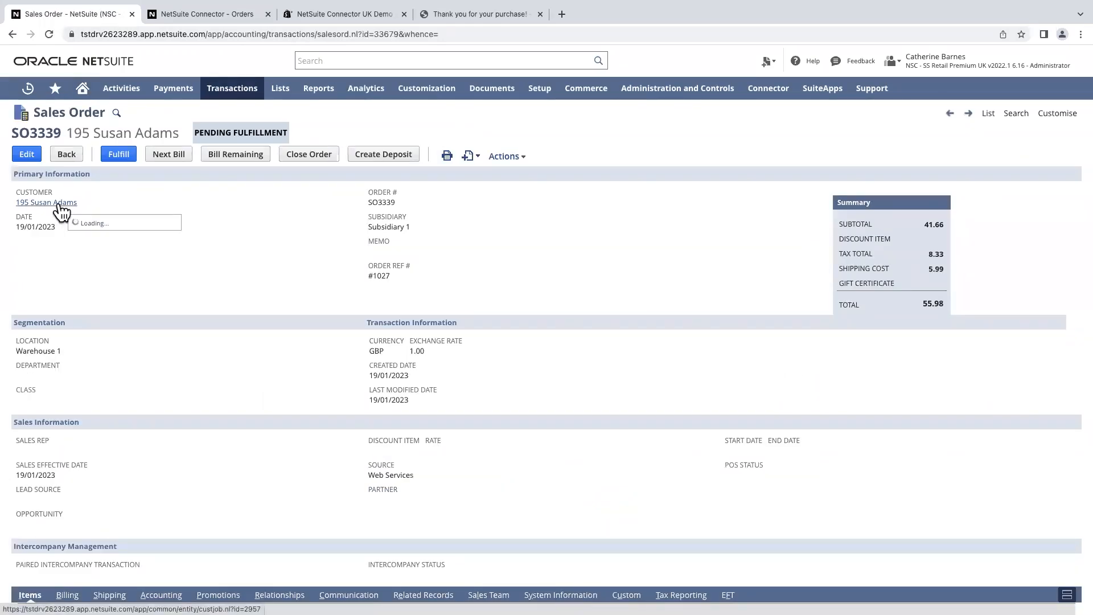
{"action": "scroll", "scroll_direction": "down", "scroll_amount": 3}
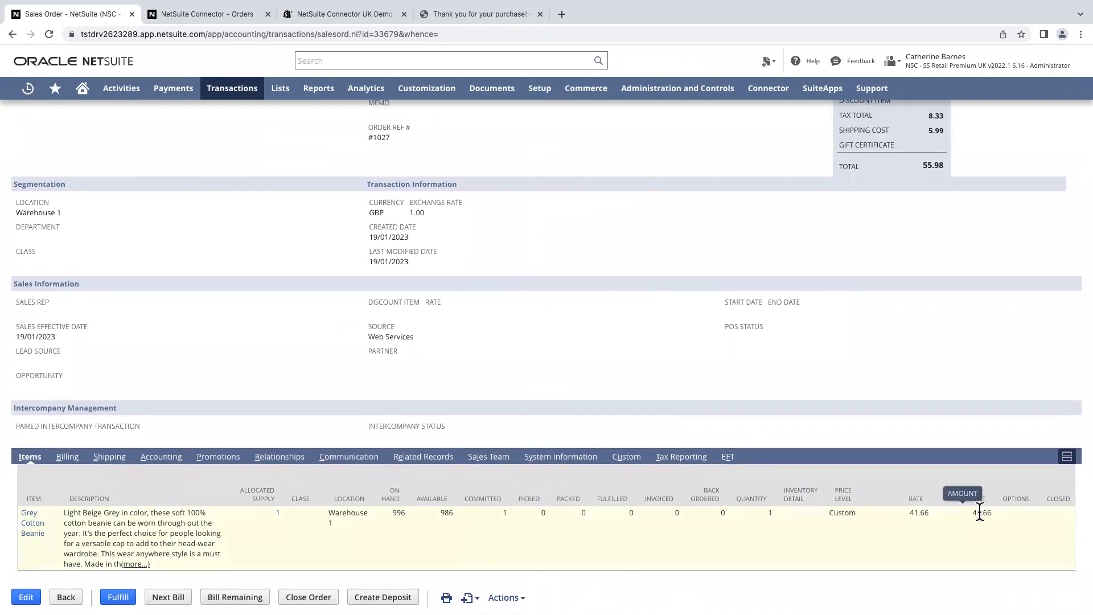
{"action": "scroll", "scroll_direction": "up", "scroll_amount": 3}
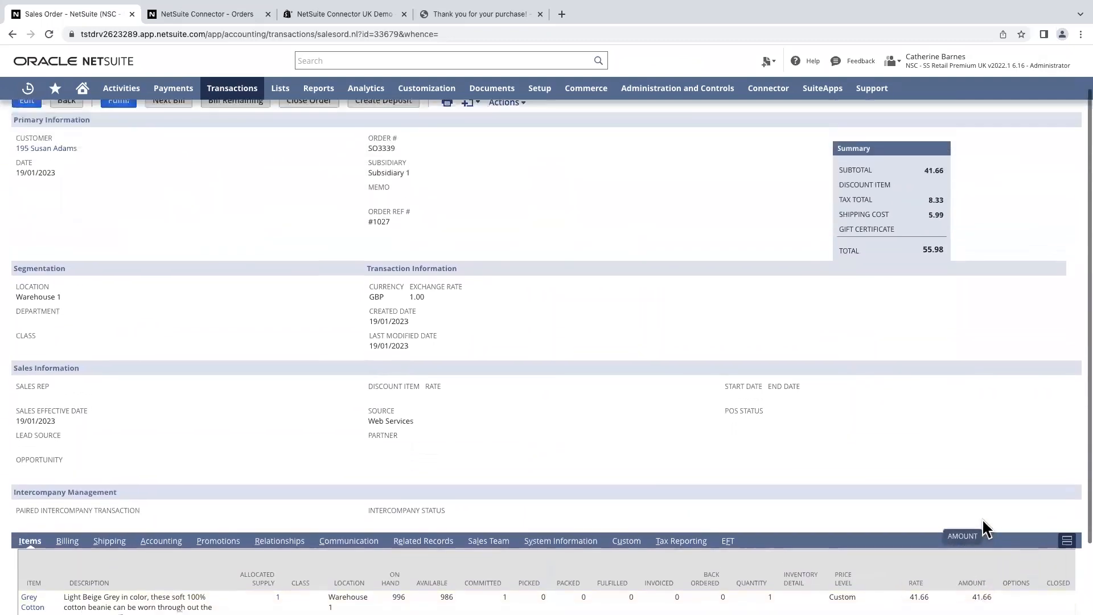
{"action": "left_click", "coordinate": [109, 540]}
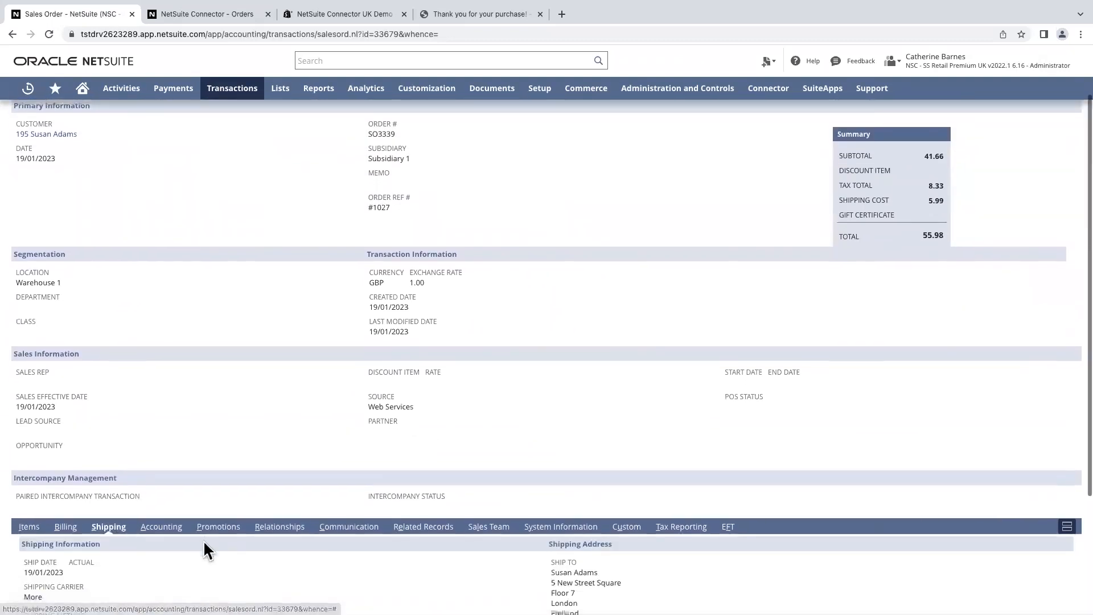
{"action": "scroll", "scroll_direction": "down", "scroll_amount": 3}
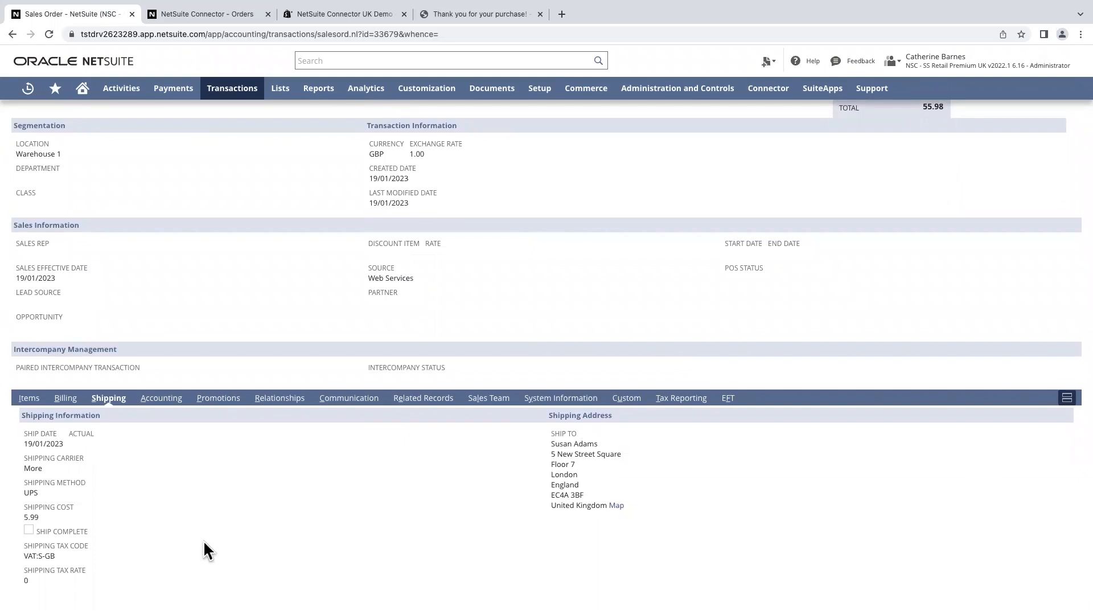
{"action": "left_click", "coordinate": [422, 398]}
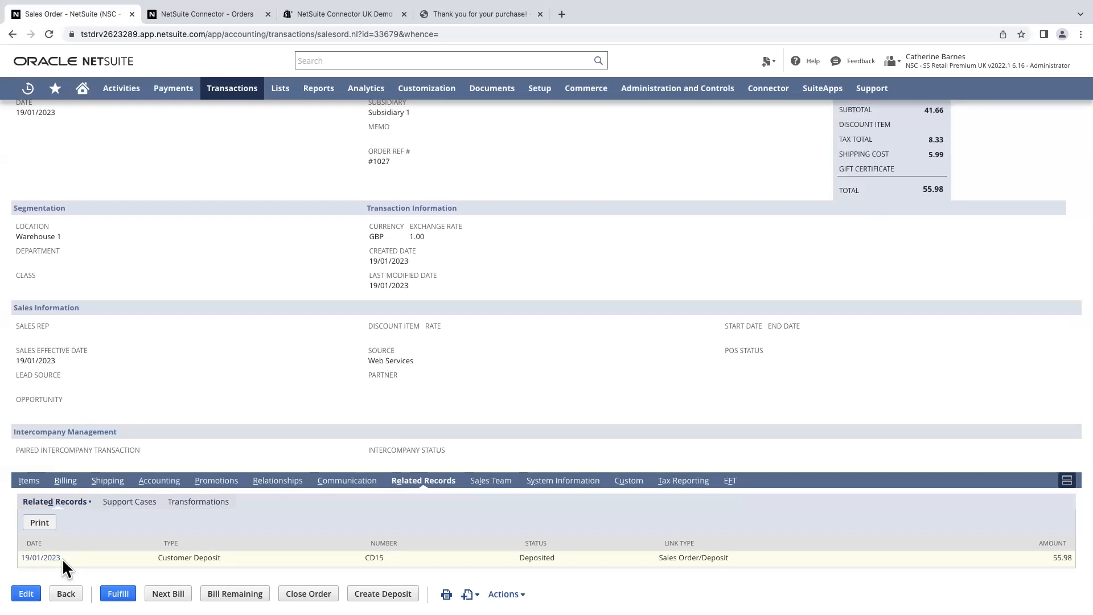
{"action": "scroll", "scroll_direction": "up", "scroll_amount": 3}
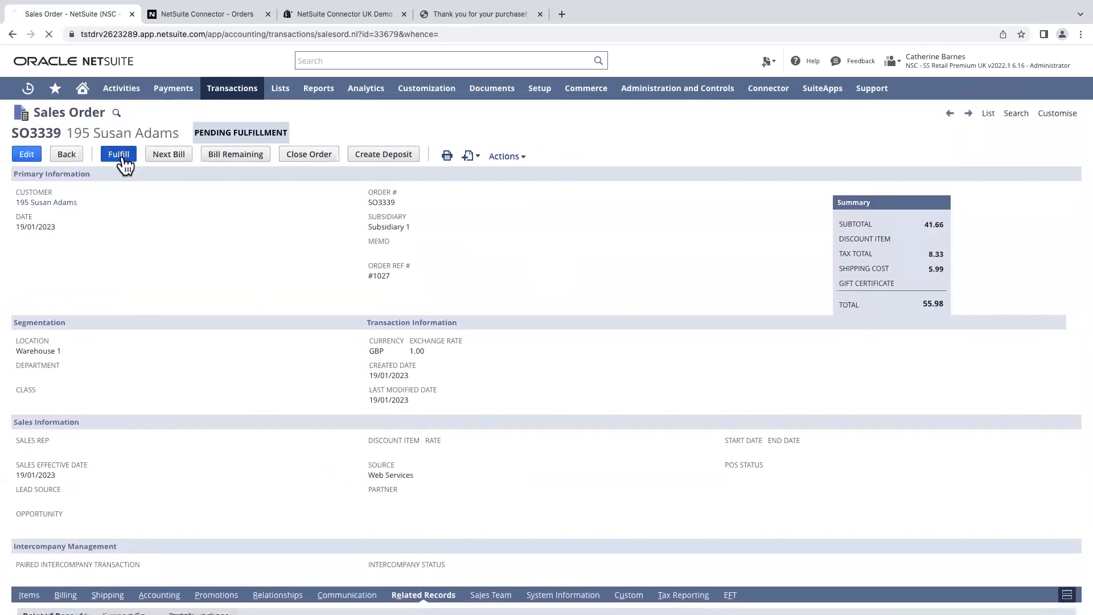
{"action": "left_click", "coordinate": [118, 154]}
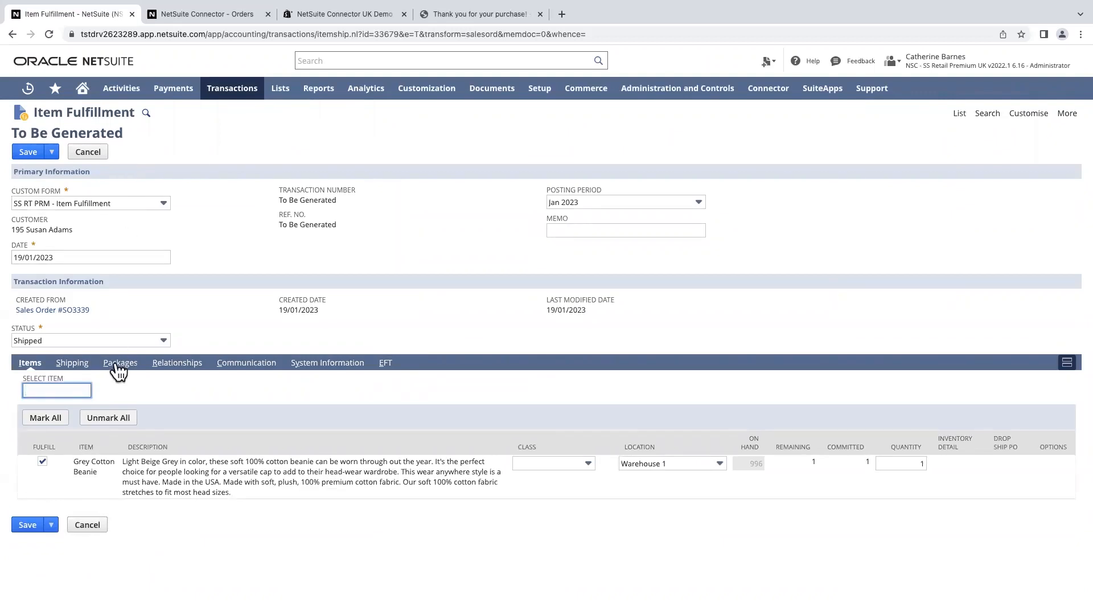
{"action": "left_click", "coordinate": [120, 362]}
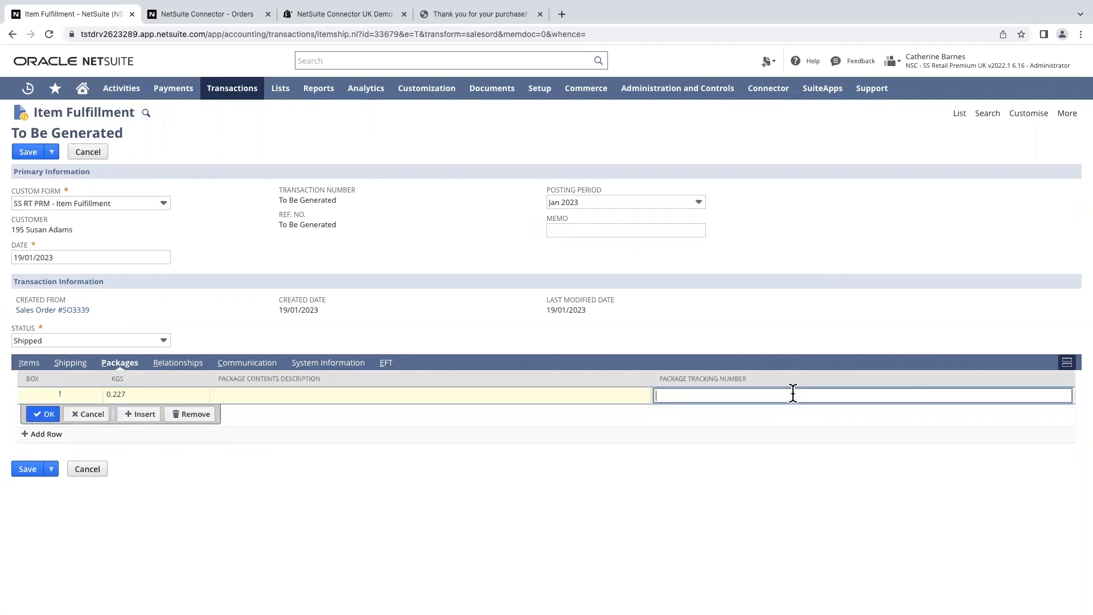
{"action": "type", "text": "58051225"}
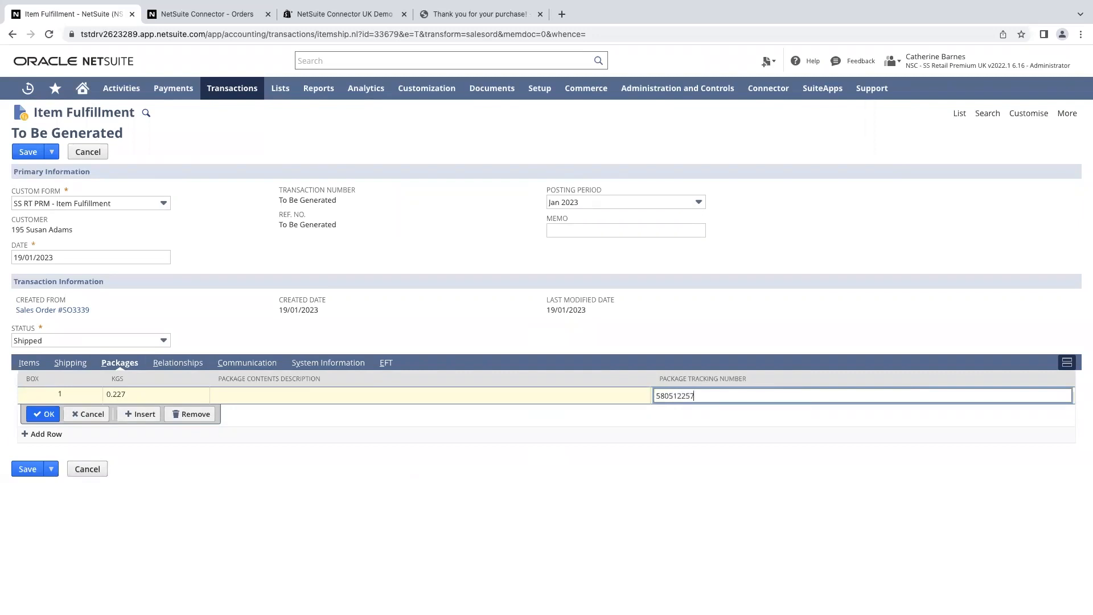
{"action": "type", "text": "734"}
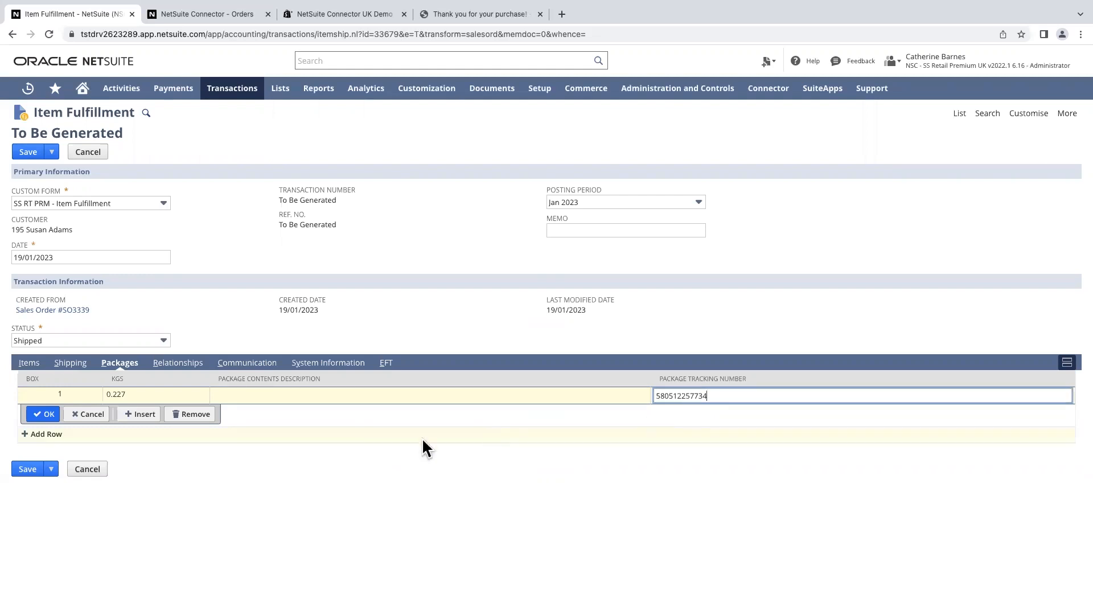
Save item fulfillment IF3363 as Shipped with the tracking recorded
{"action": "left_click", "coordinate": [28, 468]}
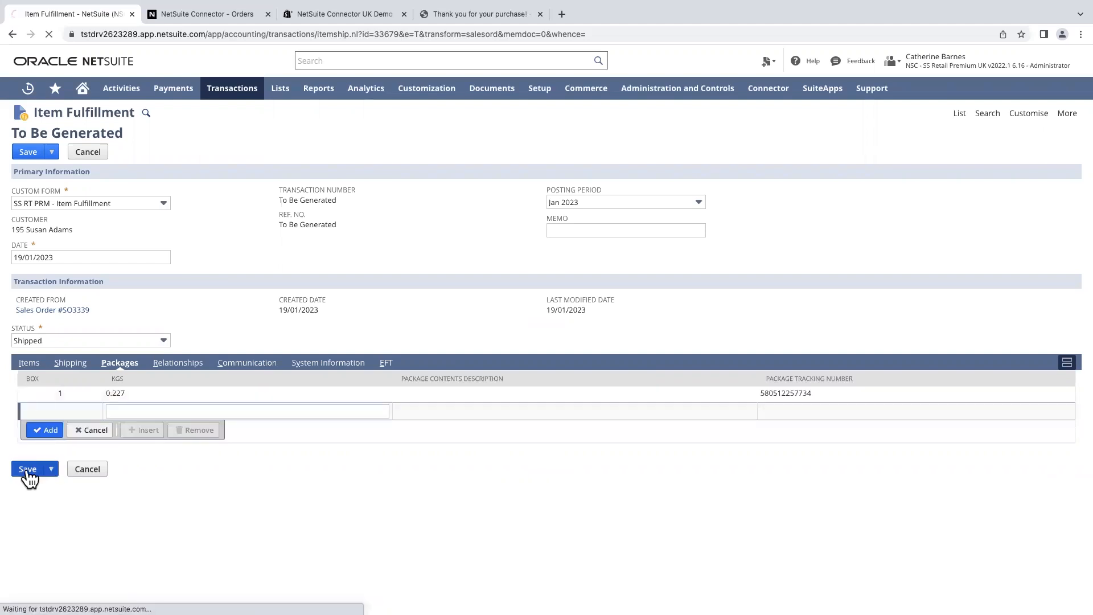
{"action": "left_click", "coordinate": [28, 468]}
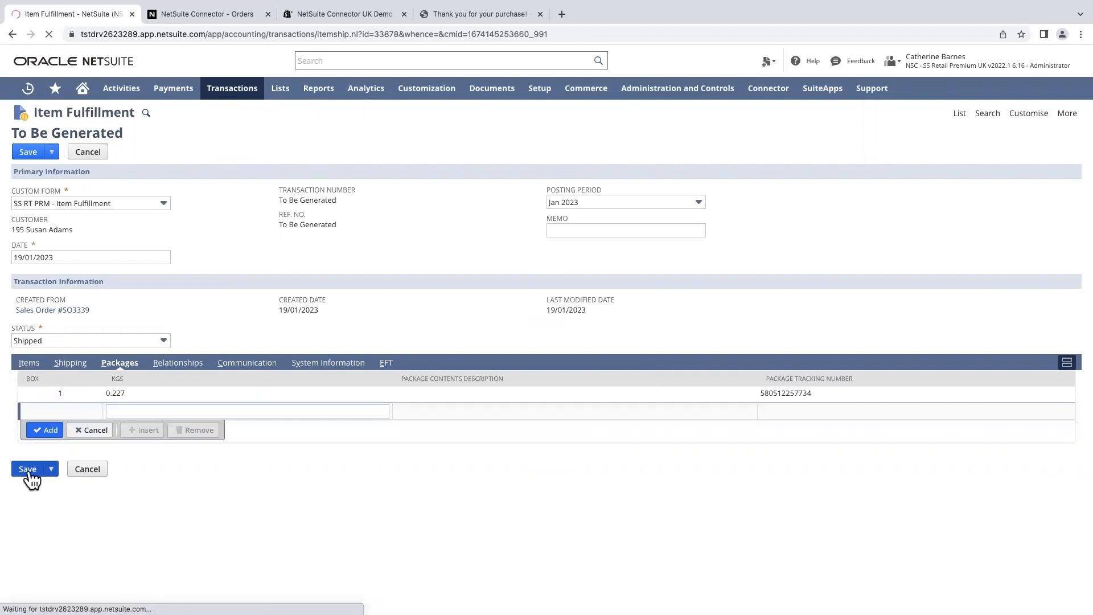
{"action": "left_click", "coordinate": [28, 468]}
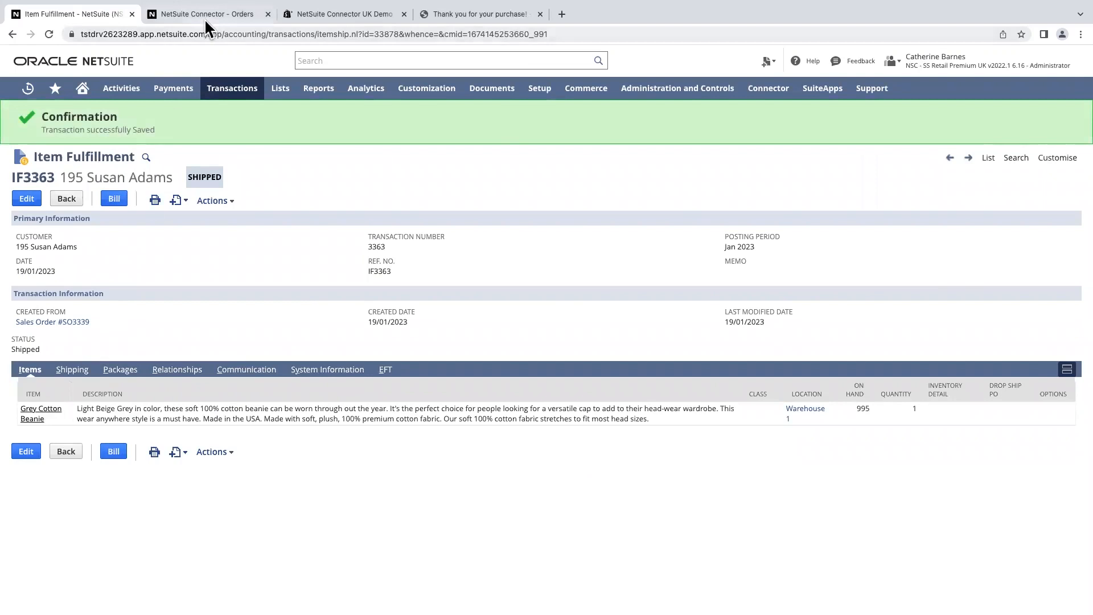
{"action": "left_click", "coordinate": [203, 14]}
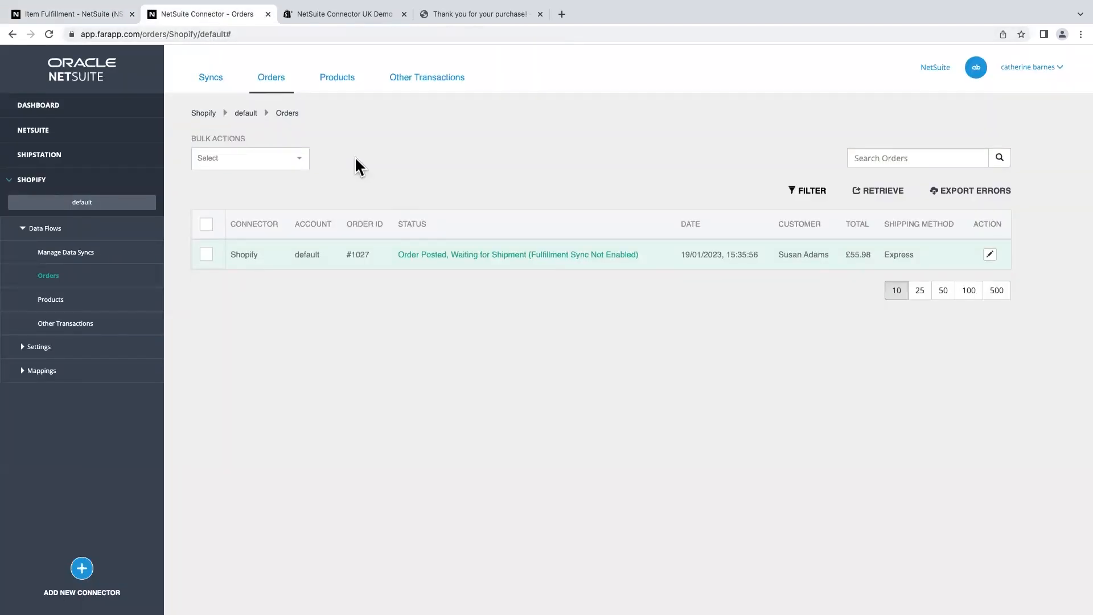
Upload the NetSuite shipment for order #1027 so it shows Complete in FarApp
{"action": "left_click", "coordinate": [990, 254]}
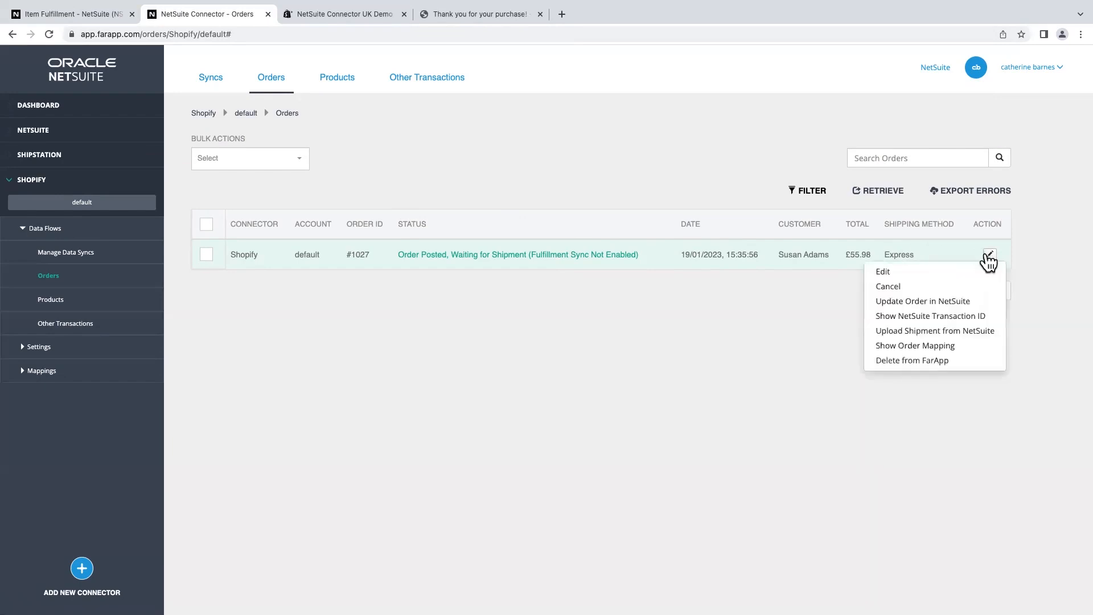
{"action": "mouse_move", "coordinate": [934, 331]}
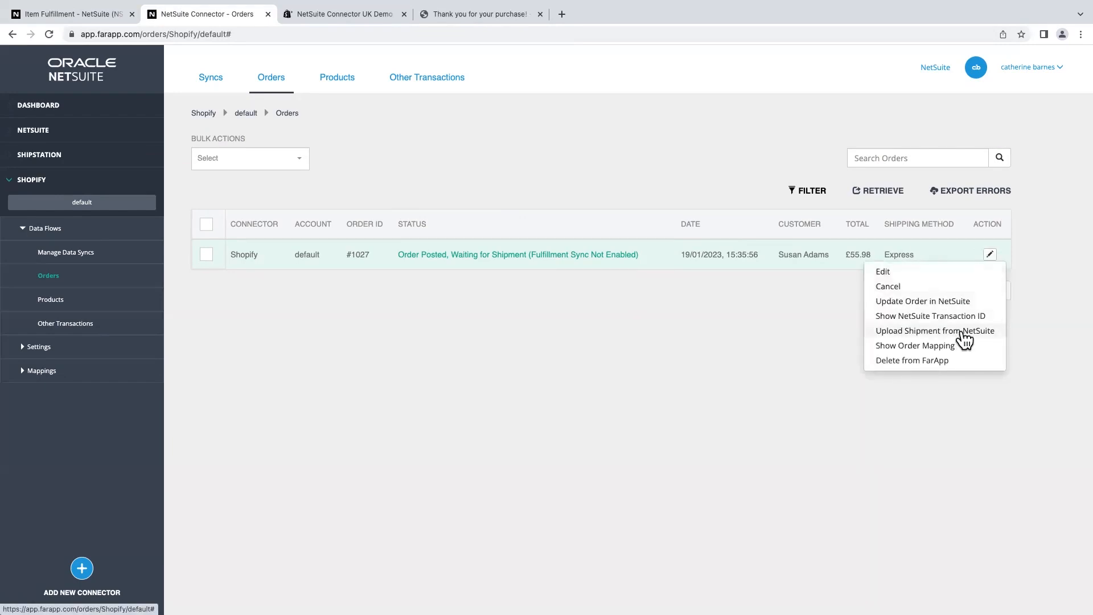
{"action": "left_click", "coordinate": [934, 330]}
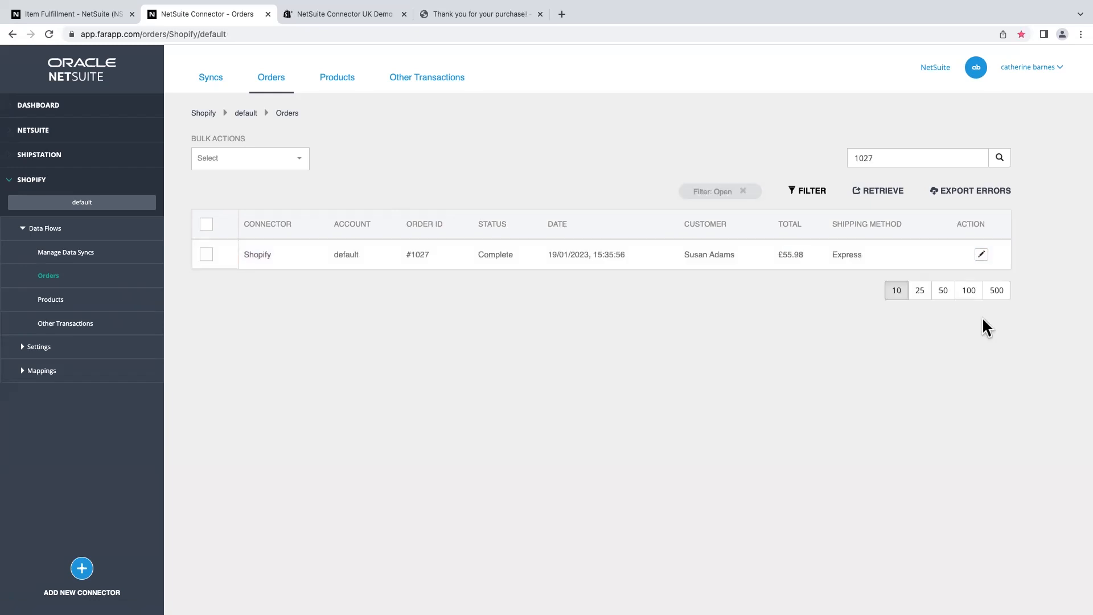
{"action": "mouse_move", "coordinate": [748, 293]}
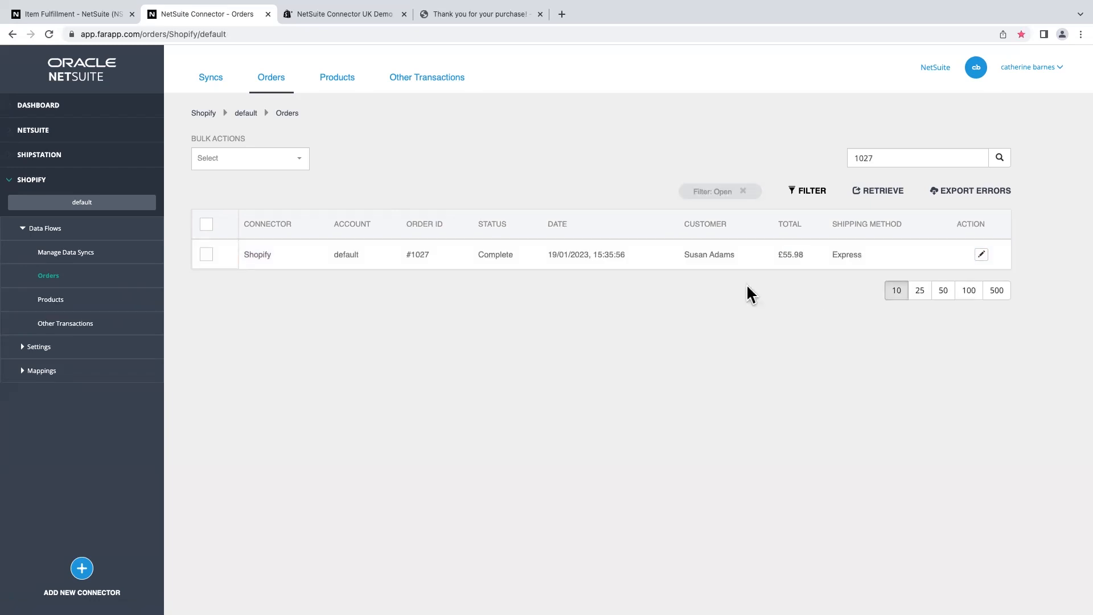
{"action": "mouse_move", "coordinate": [505, 281]}
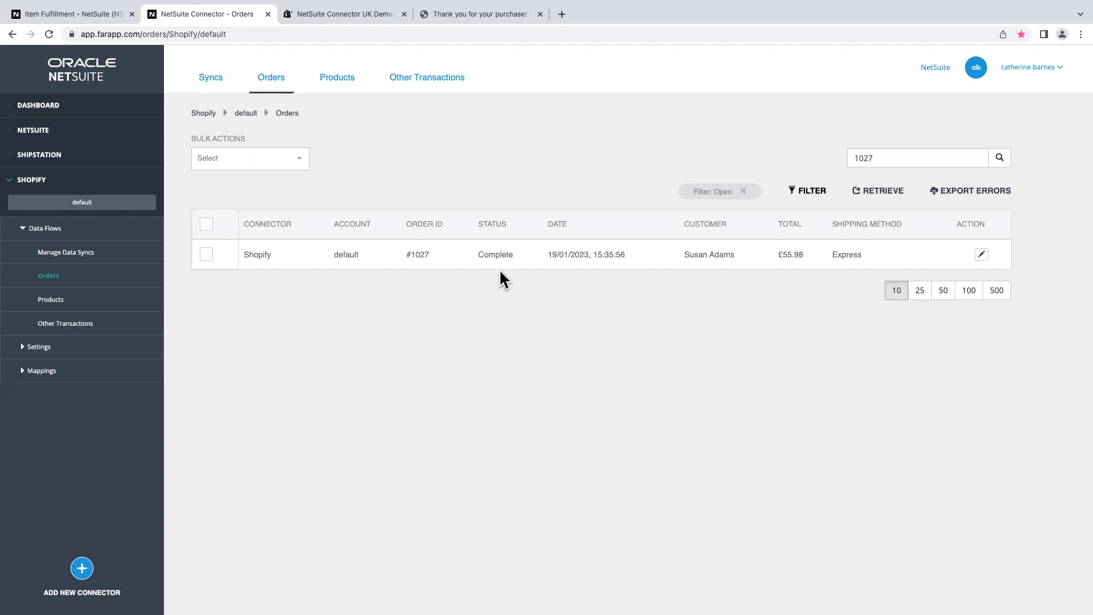
{"action": "left_click", "coordinate": [340, 14]}
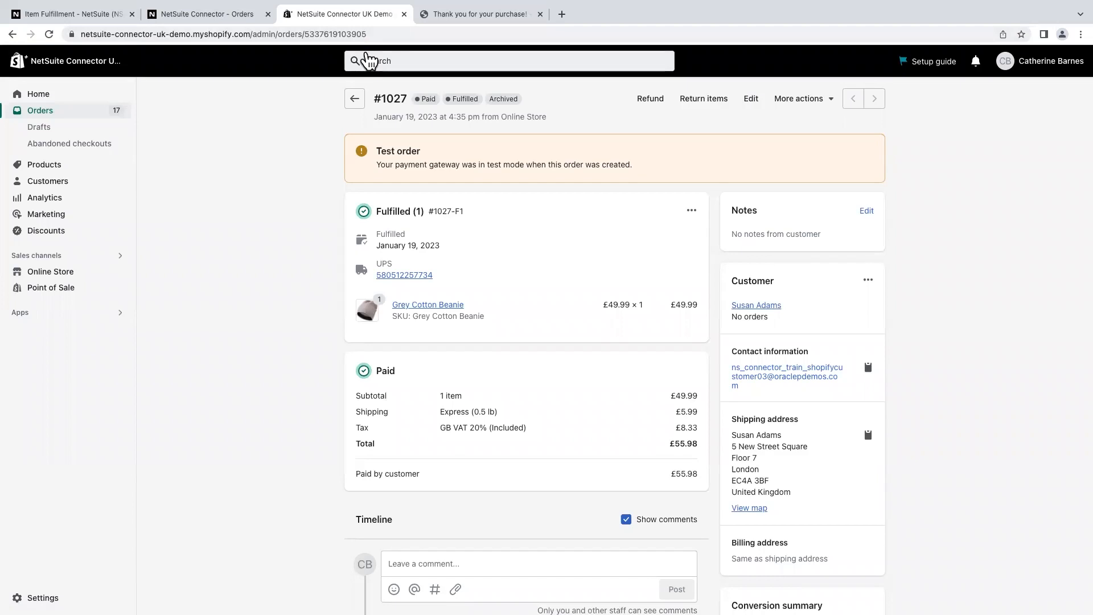
{"action": "mouse_move", "coordinate": [369, 175]}
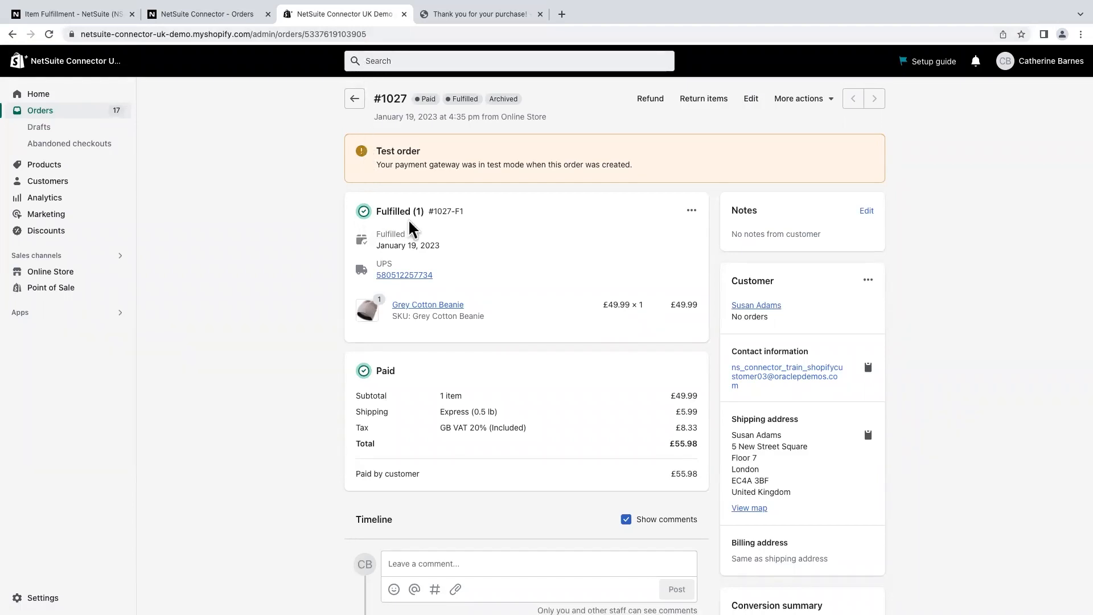
{"action": "mouse_move", "coordinate": [405, 268]}
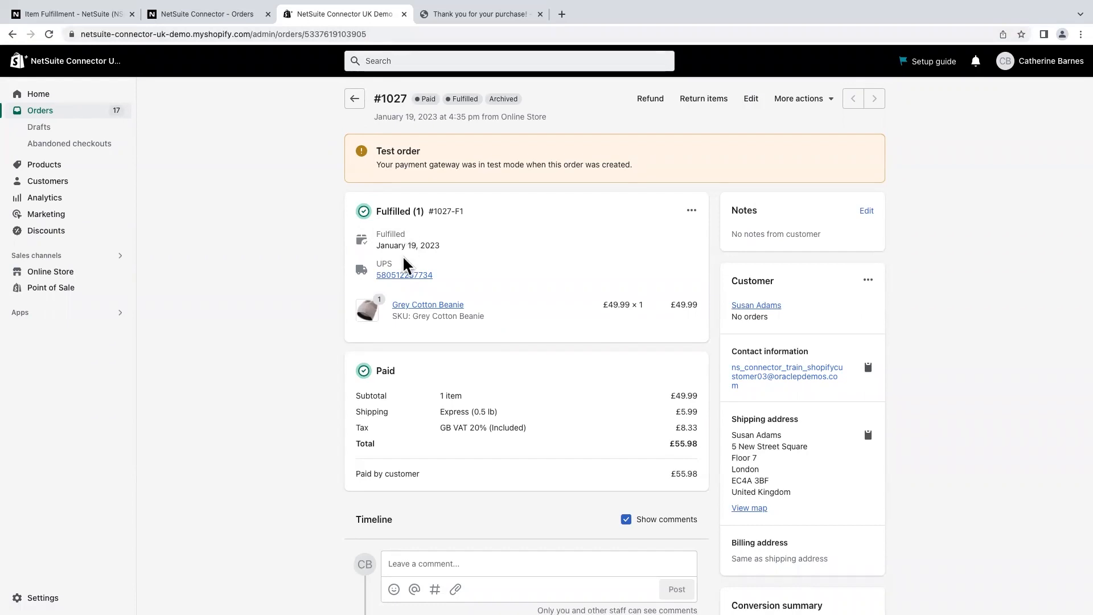
{"action": "mouse_move", "coordinate": [404, 279]}
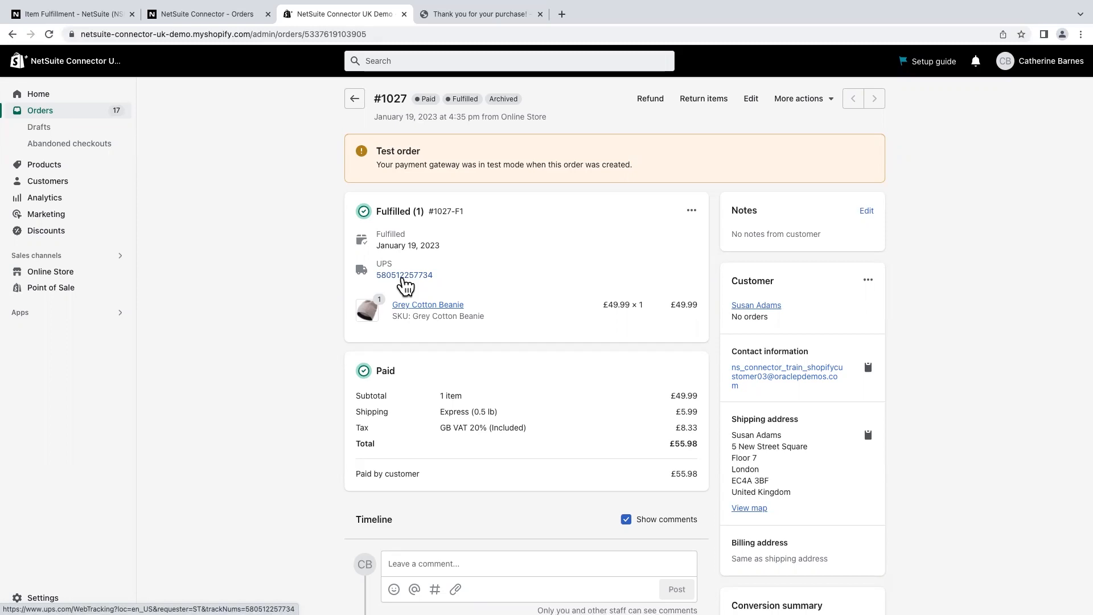
{"action": "mouse_move", "coordinate": [614, 207]}
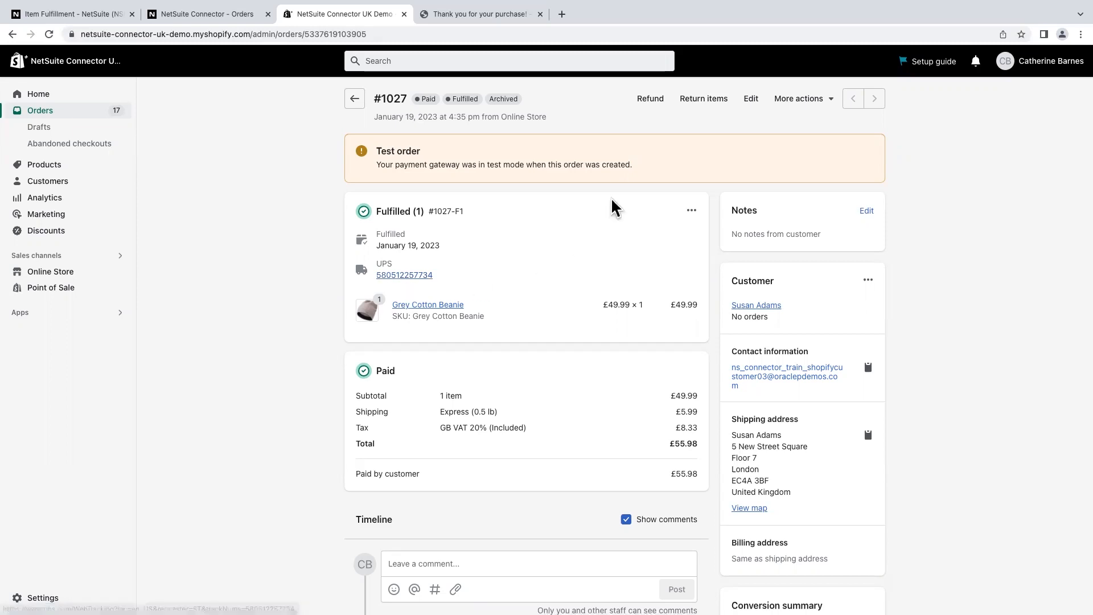
Refund the order in full, 1 beanie plus 5.99 shipping, issuing £55.98
{"action": "left_click", "coordinate": [648, 98]}
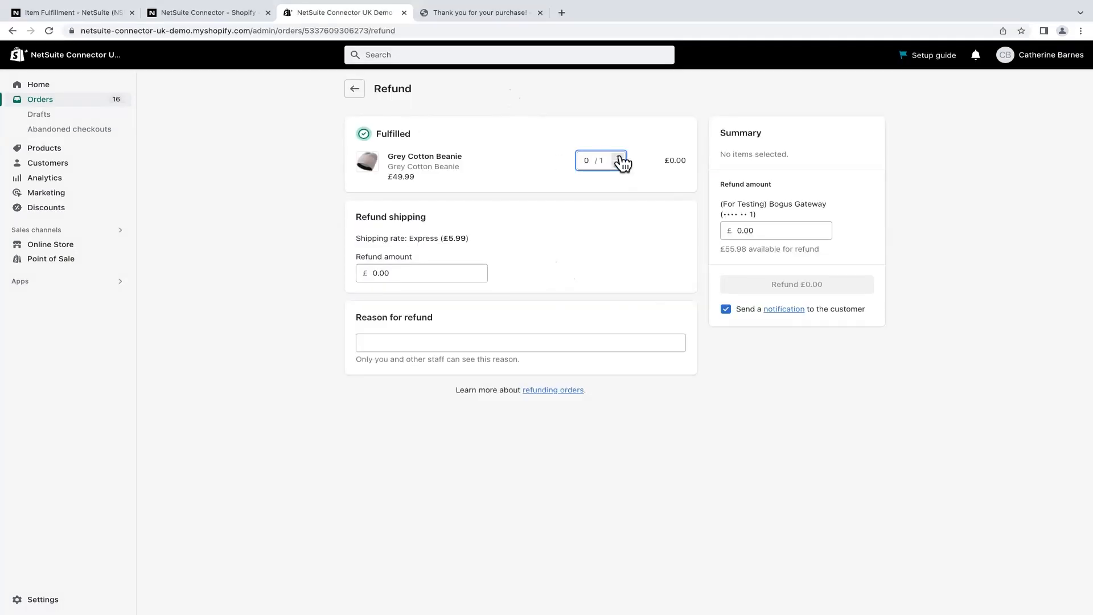
{"action": "left_click", "coordinate": [618, 156]}
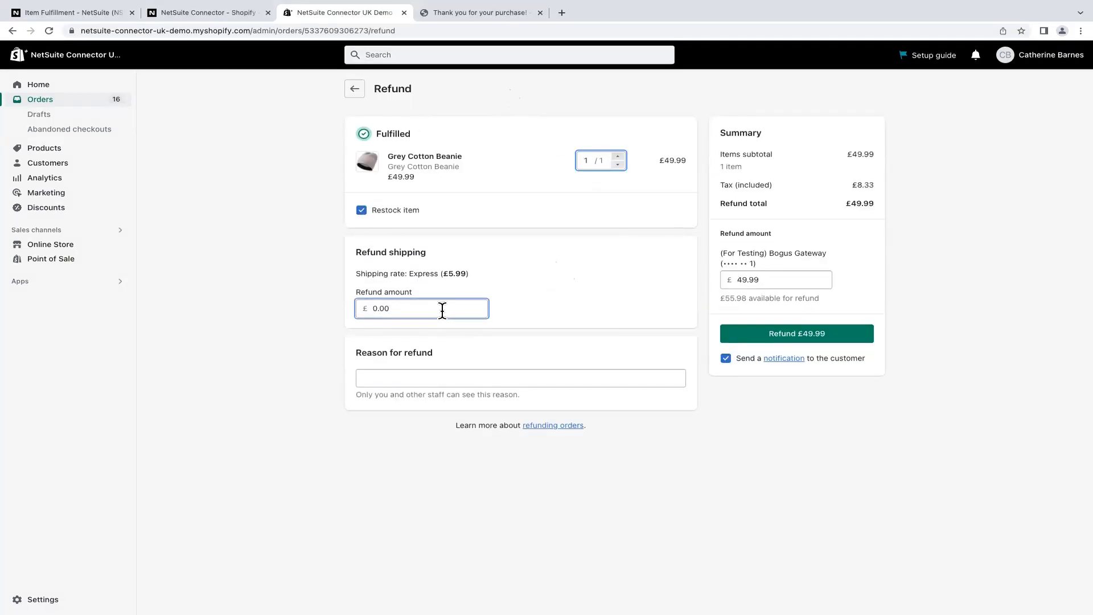
{"action": "type", "text": "5"}
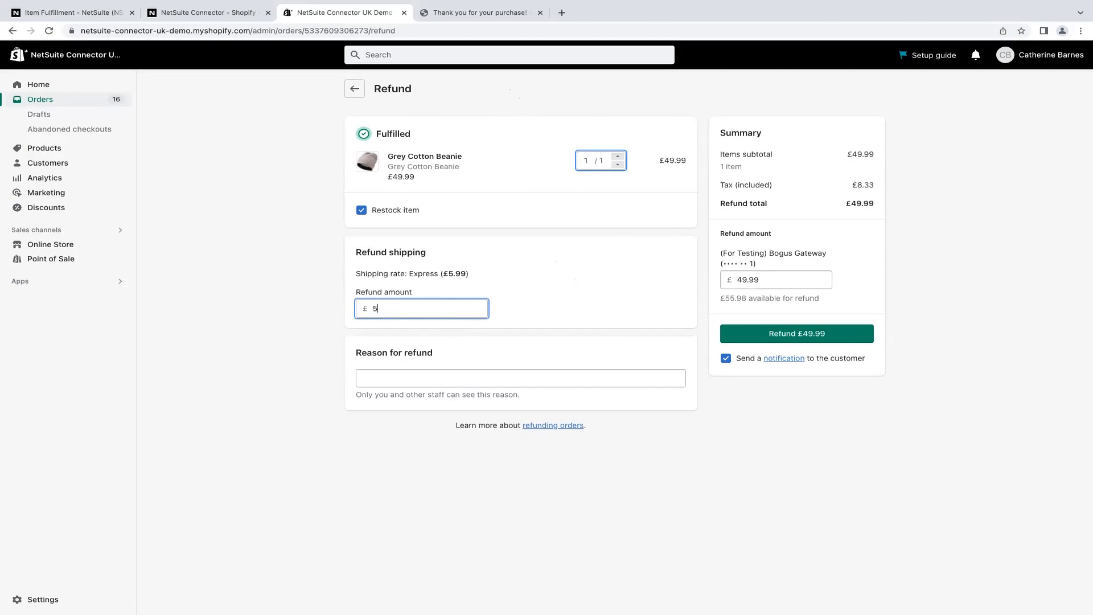
{"action": "type", "text": ".99"}
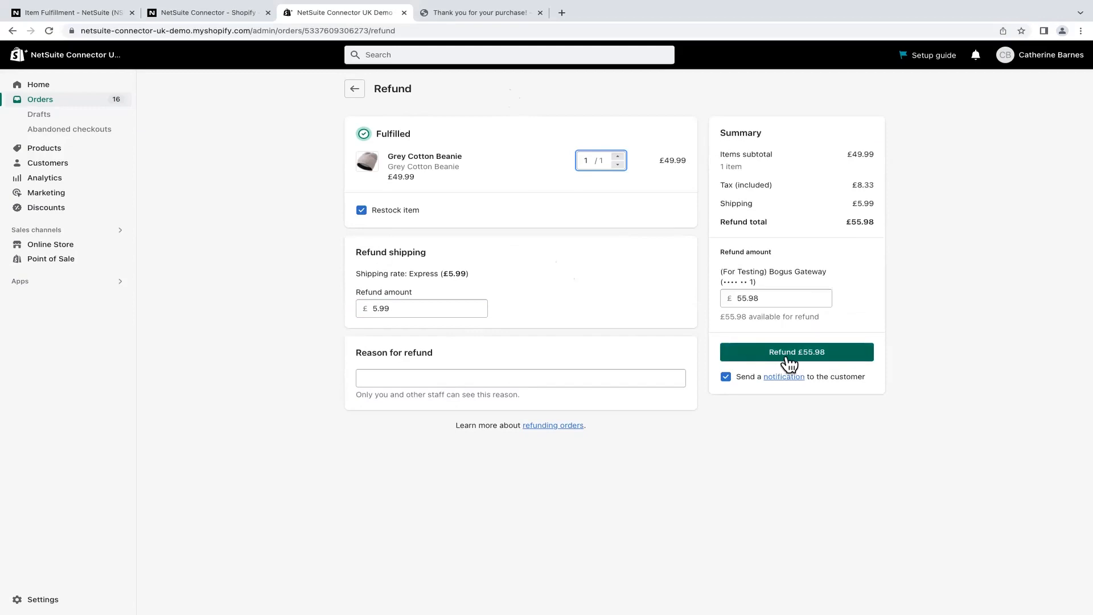
{"action": "left_click", "coordinate": [796, 352]}
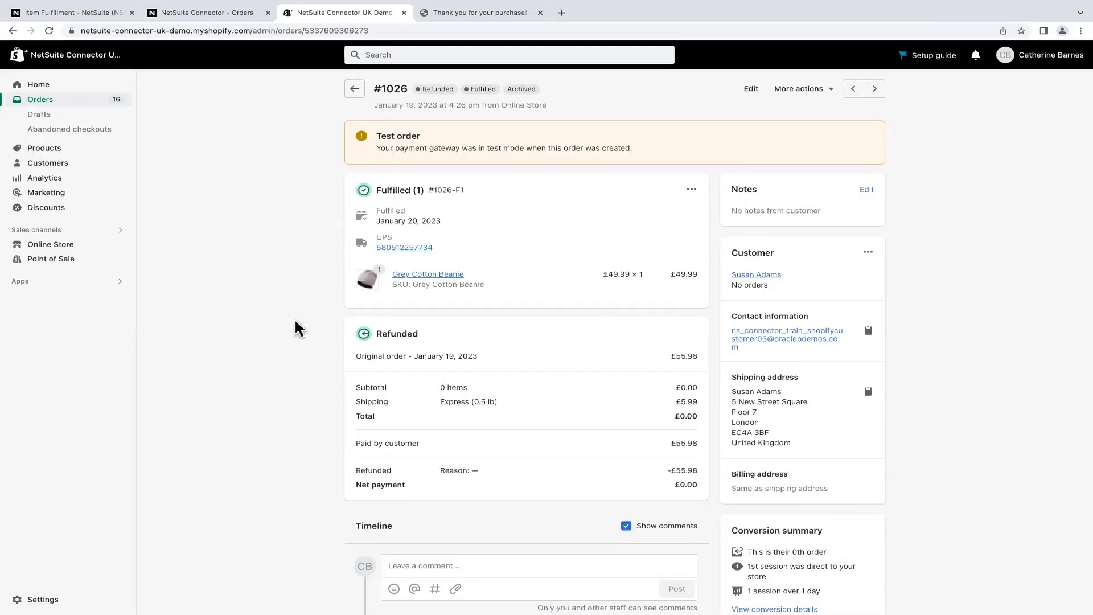
{"action": "mouse_move", "coordinate": [259, 221]}
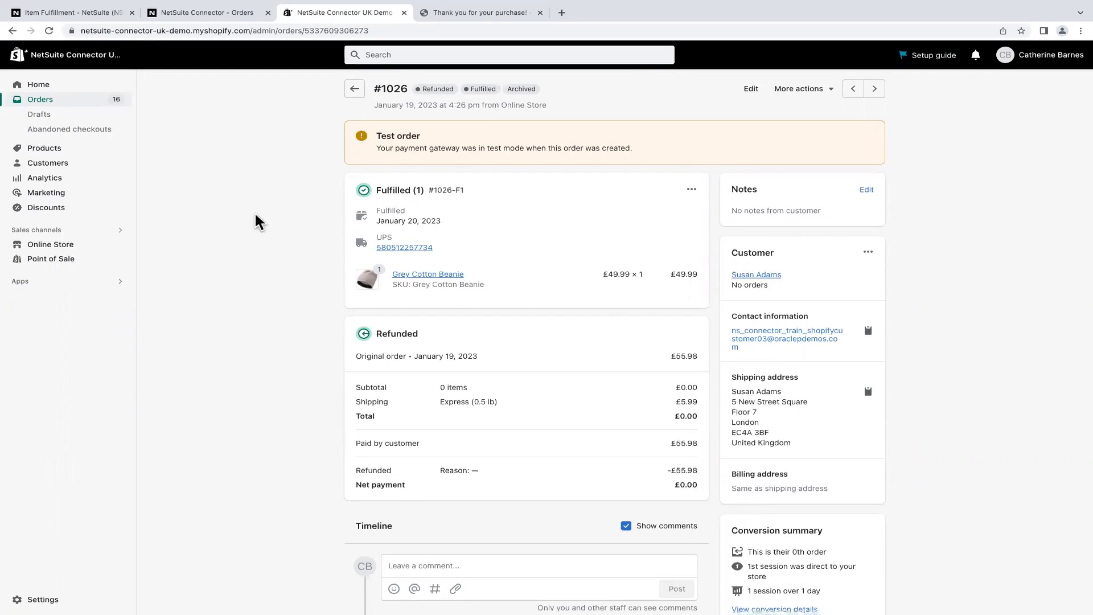
Go to FarApp's Other Transactions list and start retrieving a Shopify refund
{"action": "left_click", "coordinate": [203, 13]}
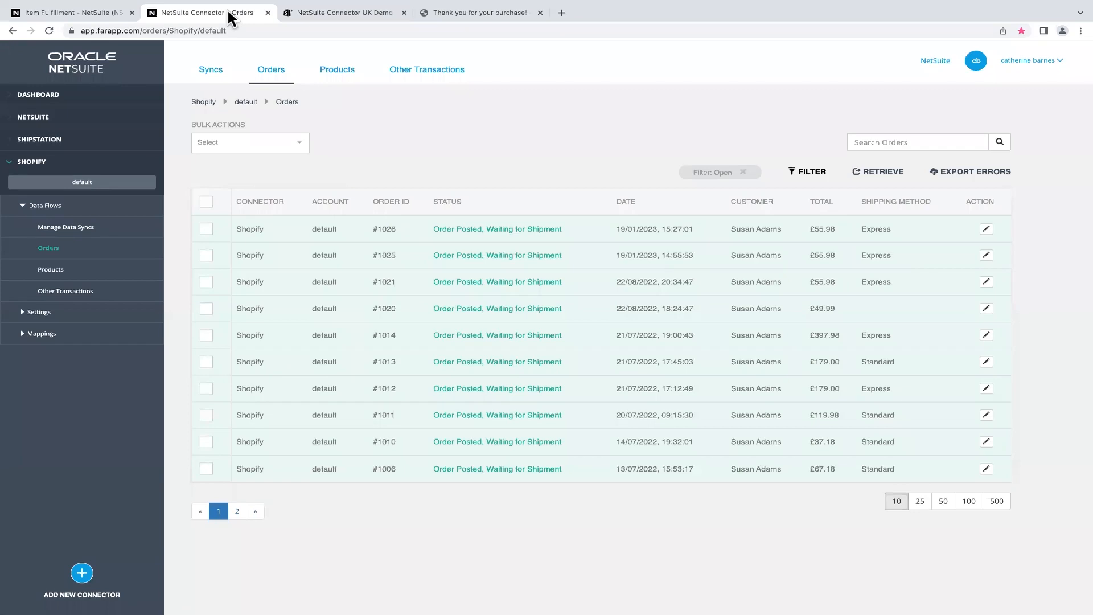
{"action": "mouse_move", "coordinate": [293, 57]}
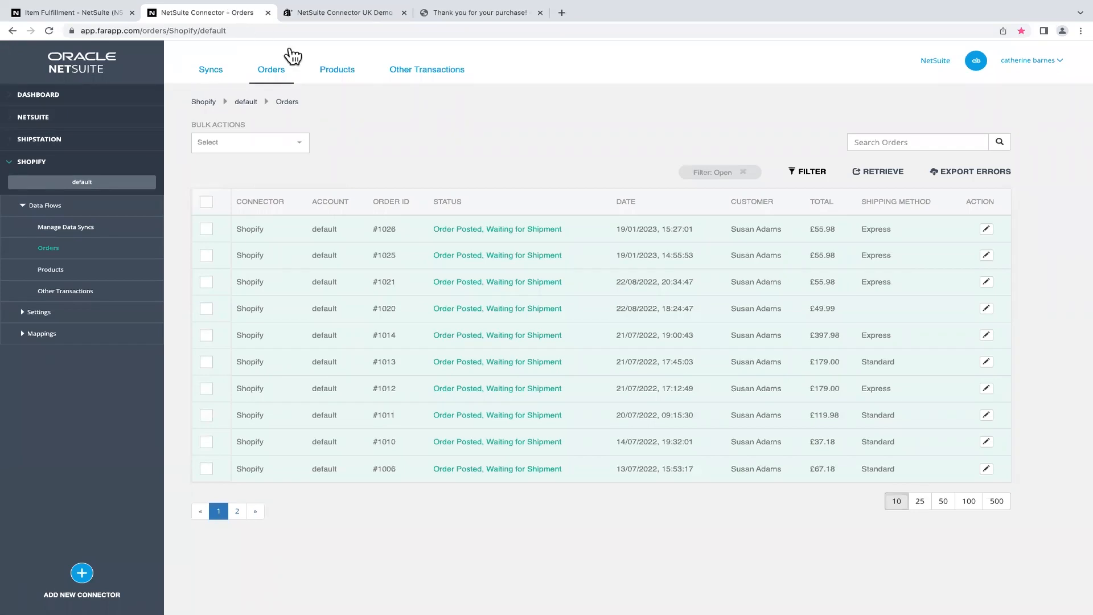
{"action": "left_click", "coordinate": [426, 70]}
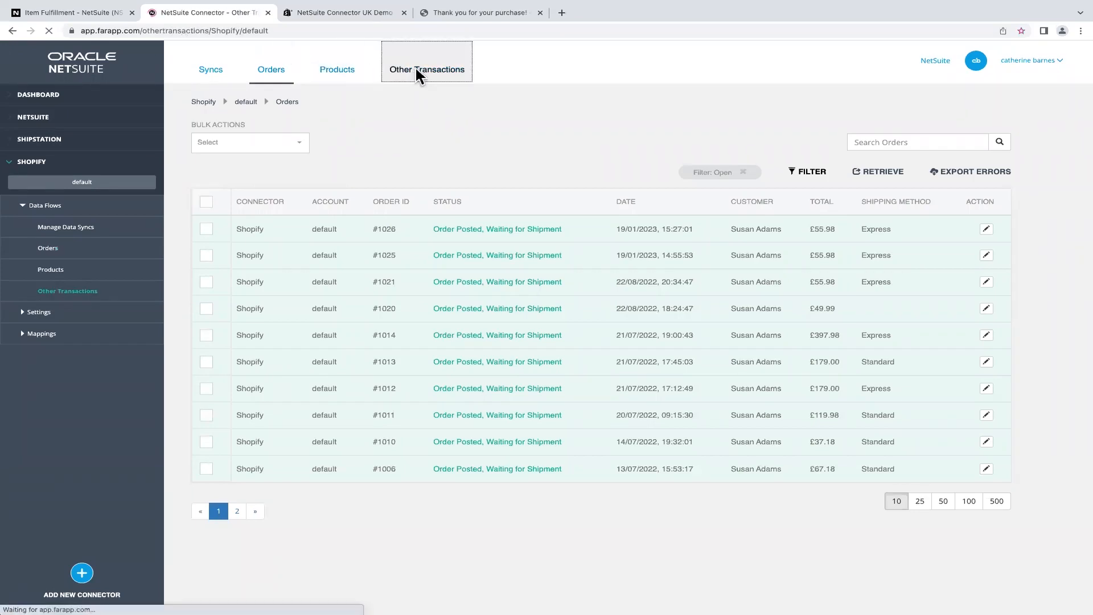
{"action": "left_click", "coordinate": [427, 69]}
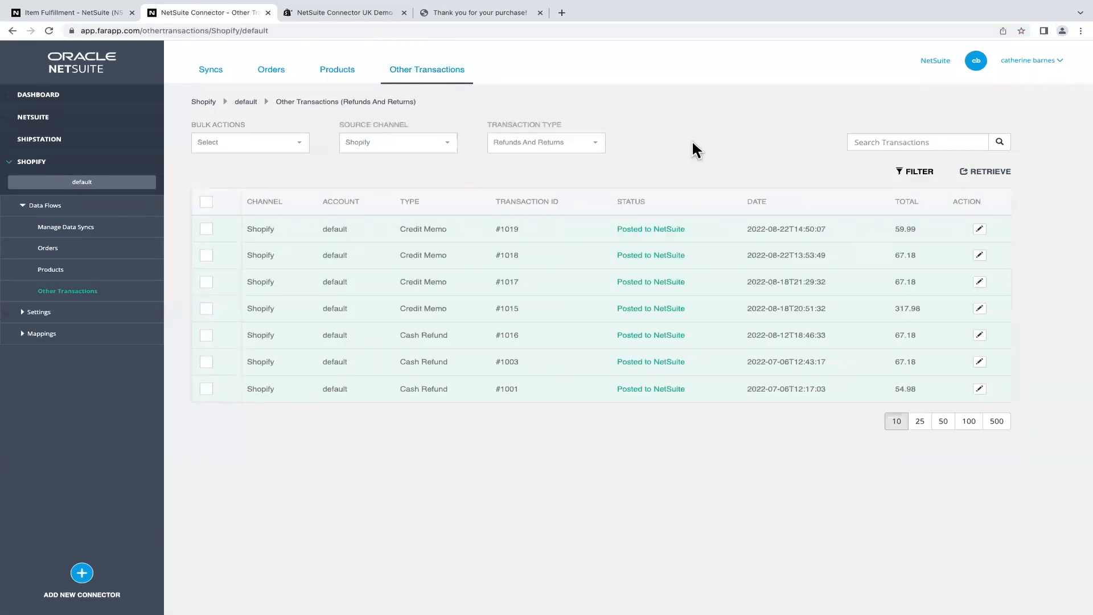
{"action": "left_click", "coordinate": [984, 172]}
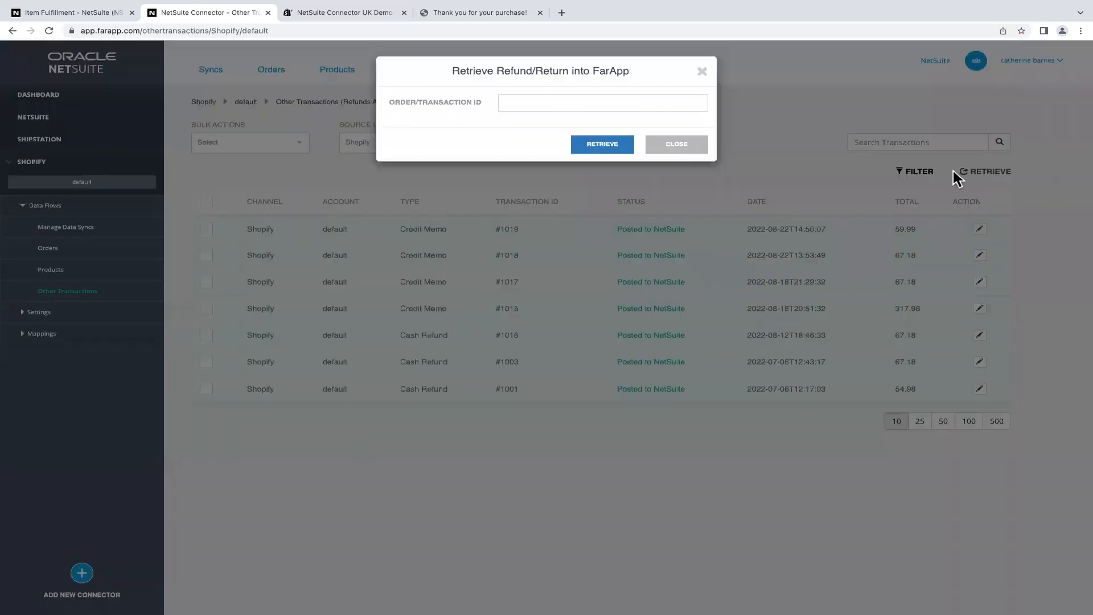
Retrieve the order 1027 refund as a Credit Memo of 54.99 with status In FarApp
{"action": "left_click", "coordinate": [601, 103]}
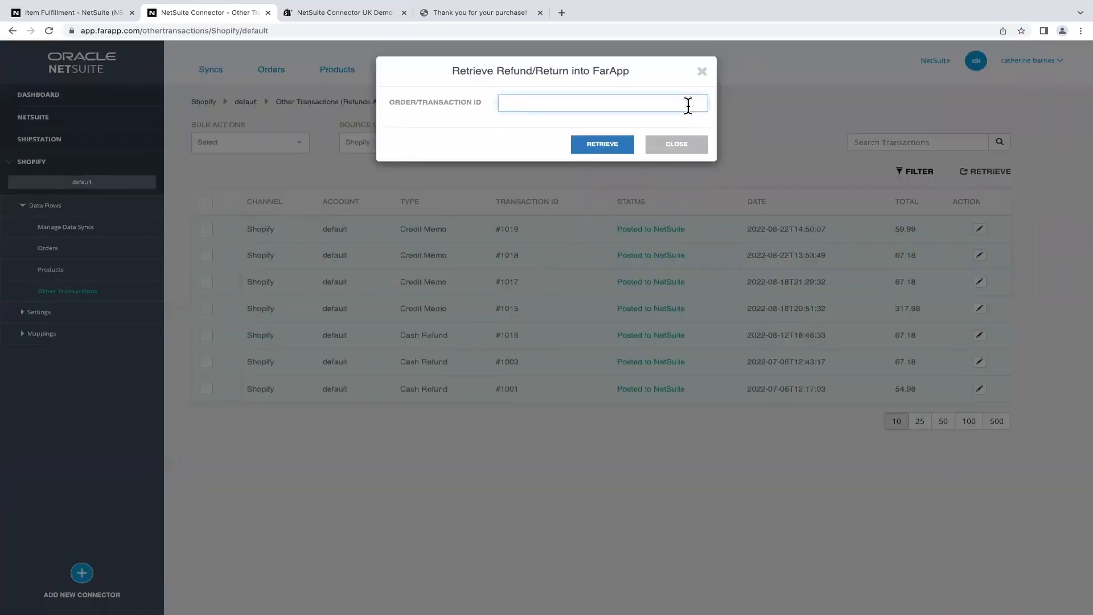
{"action": "type", "text": "1027"}
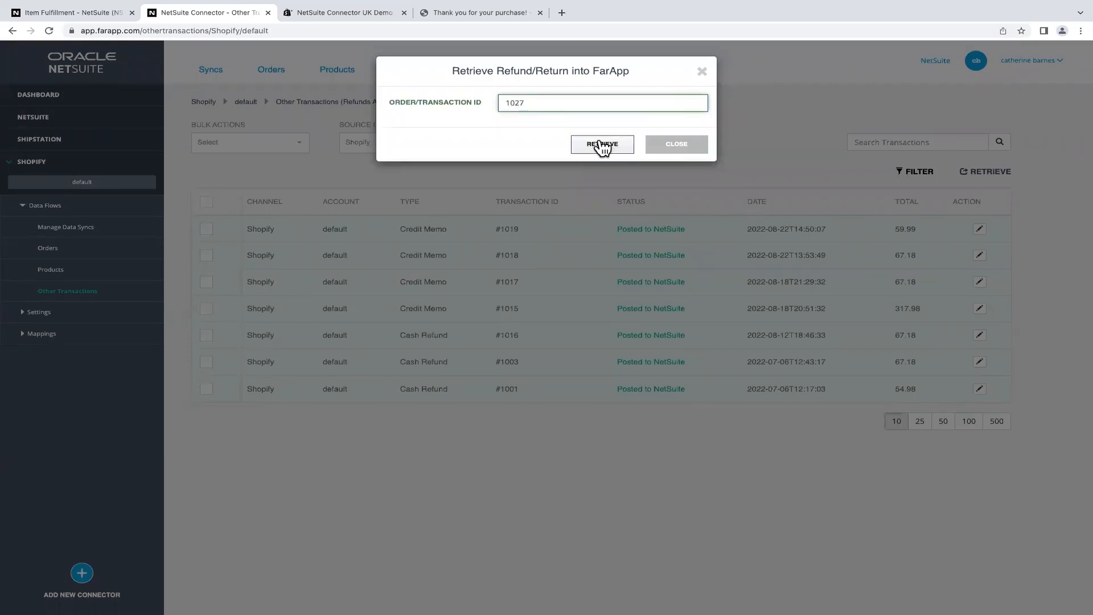
{"action": "left_click", "coordinate": [602, 145]}
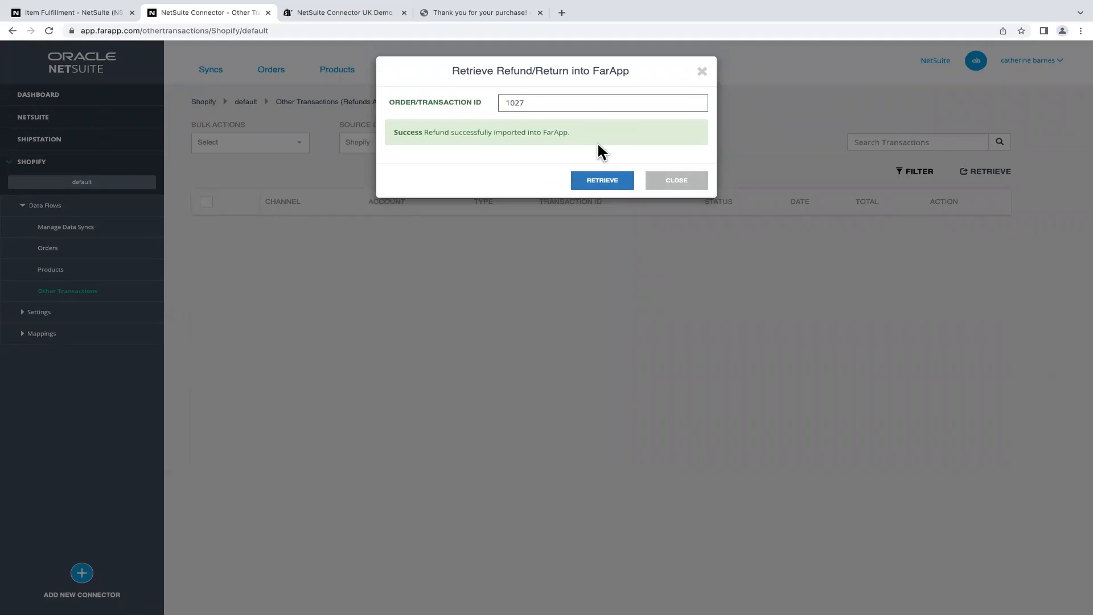
{"action": "left_click", "coordinate": [676, 180]}
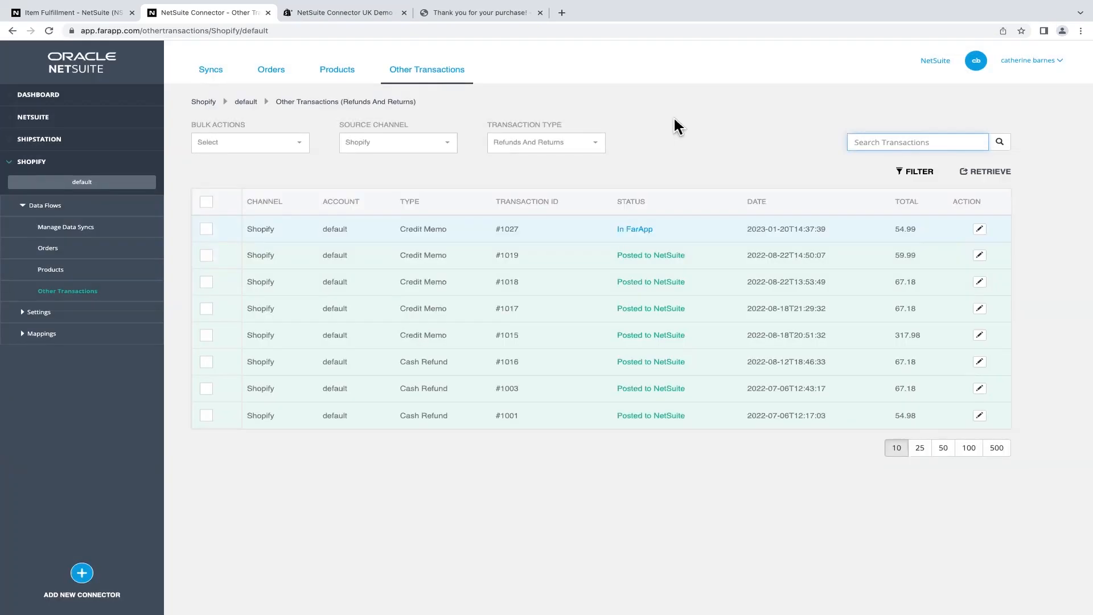
{"action": "mouse_move", "coordinate": [788, 194]}
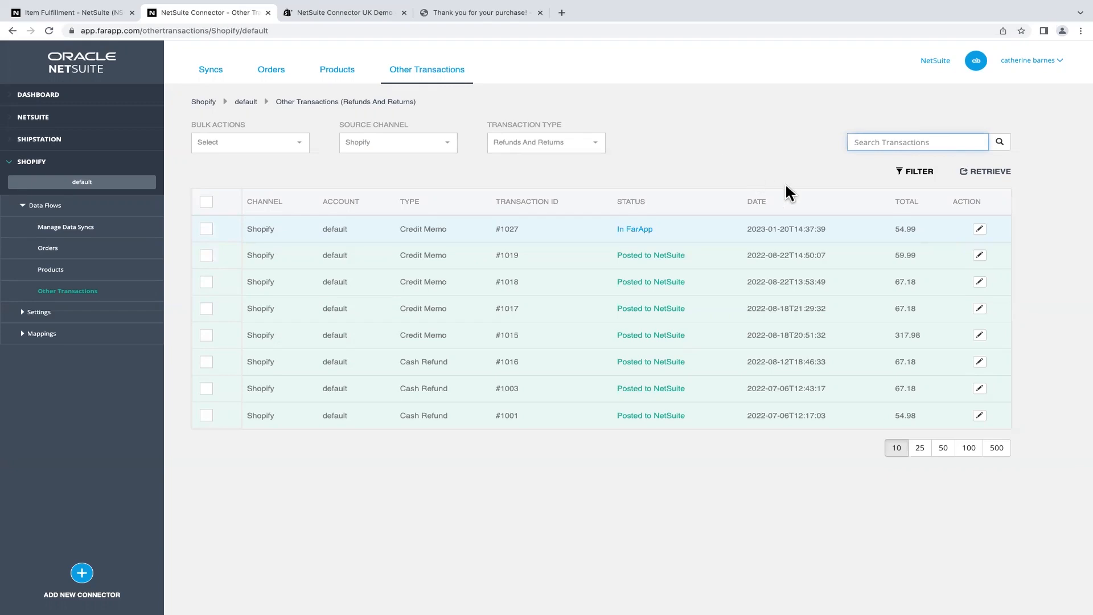
Post the #1027 credit memo of 54.99 to NetSuite from its row actions
{"action": "left_click", "coordinate": [979, 229]}
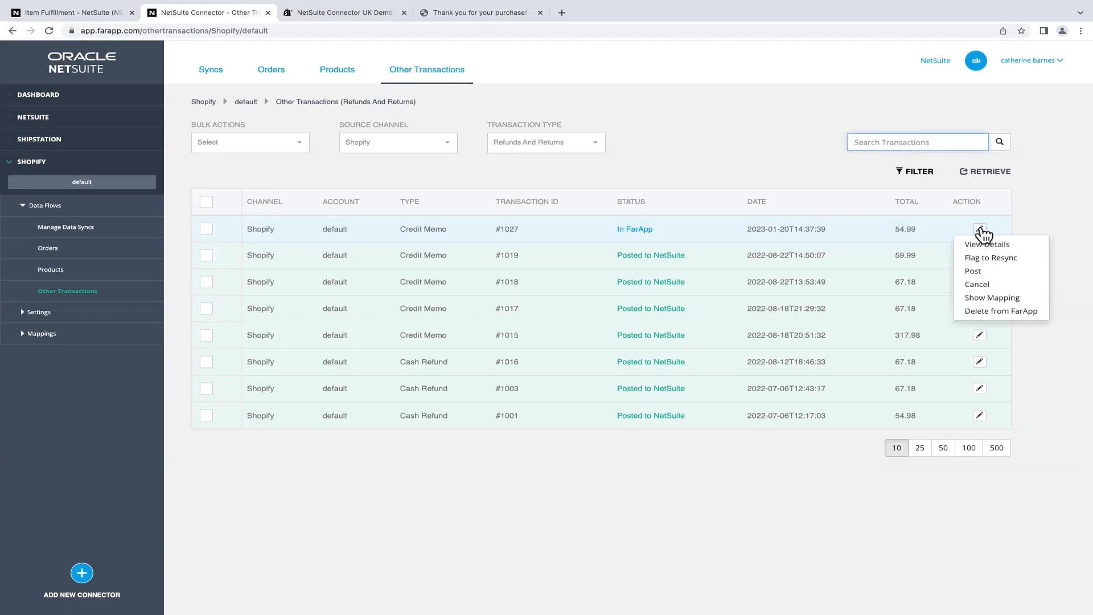
{"action": "mouse_move", "coordinate": [979, 280]}
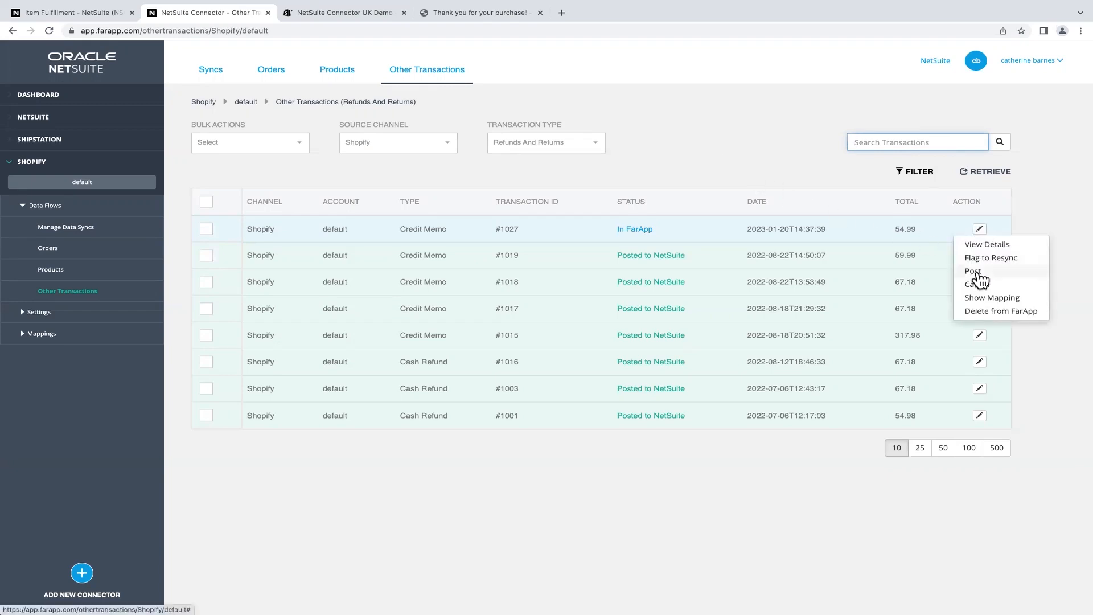
{"action": "left_click", "coordinate": [974, 271]}
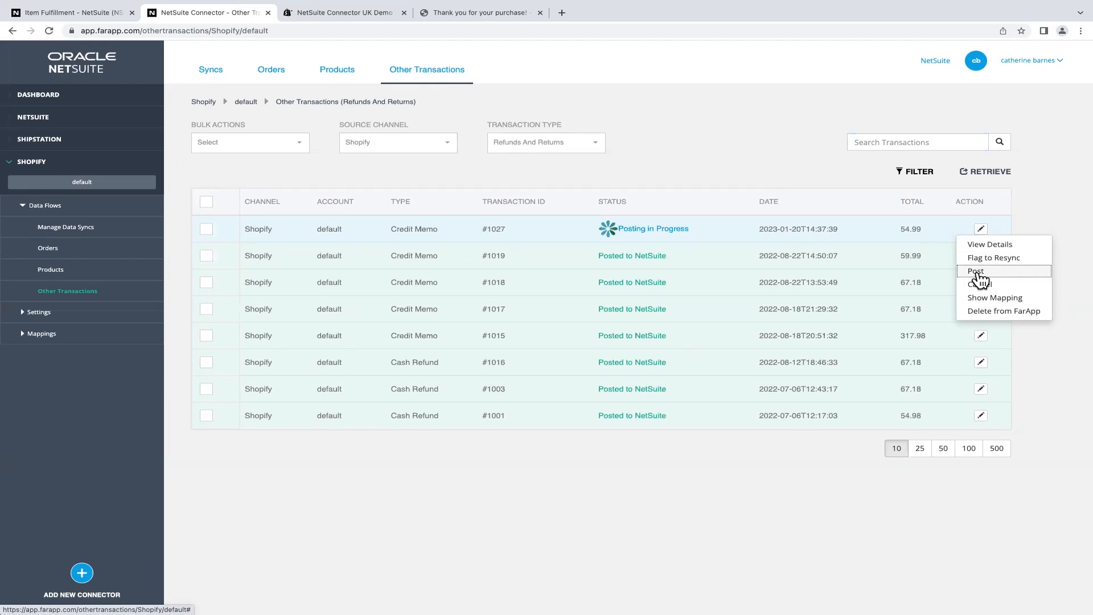
{"action": "left_click", "coordinate": [974, 271]}
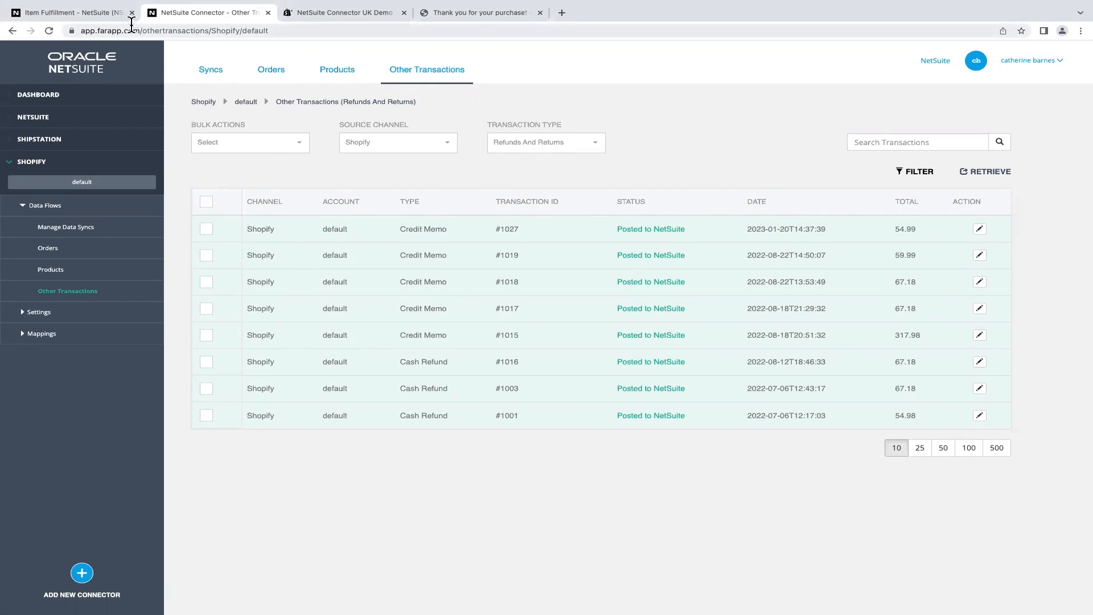
{"action": "left_click", "coordinate": [70, 12]}
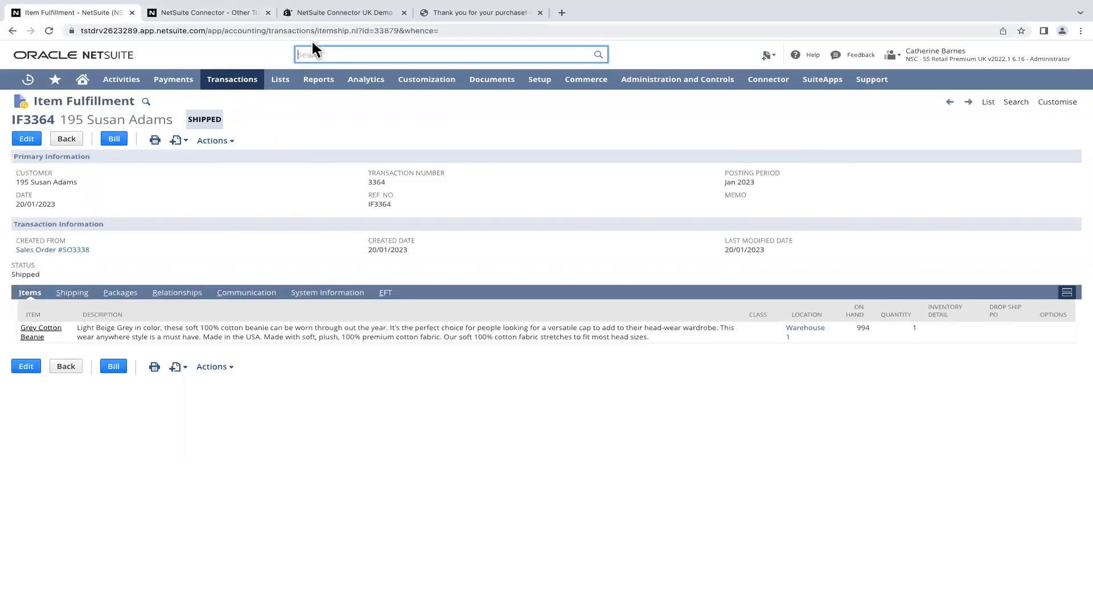
{"action": "type", "text": "102"}
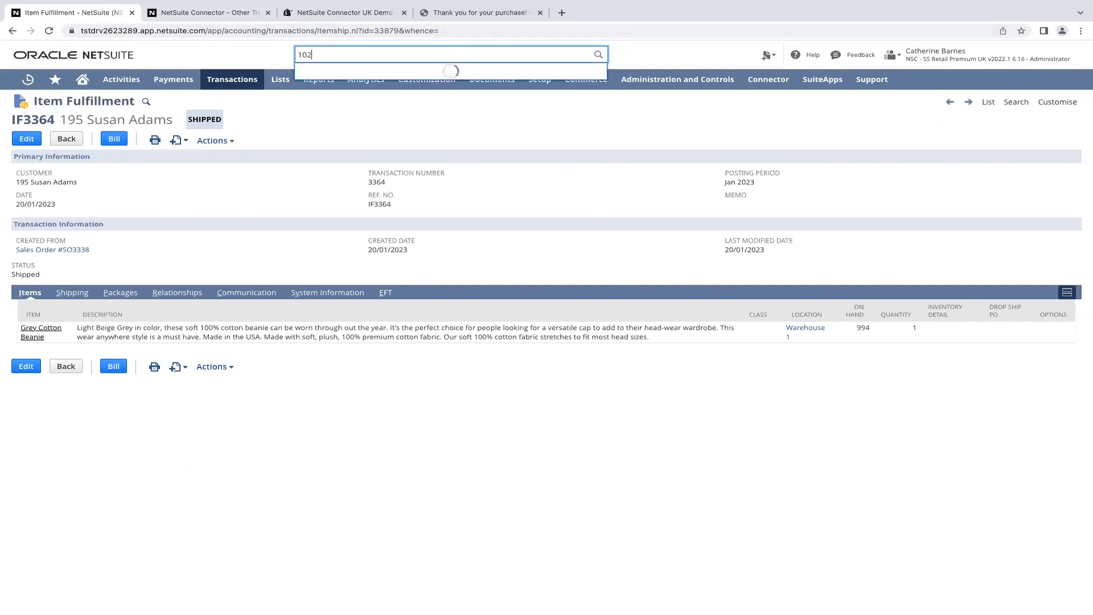
{"action": "type", "text": "7"}
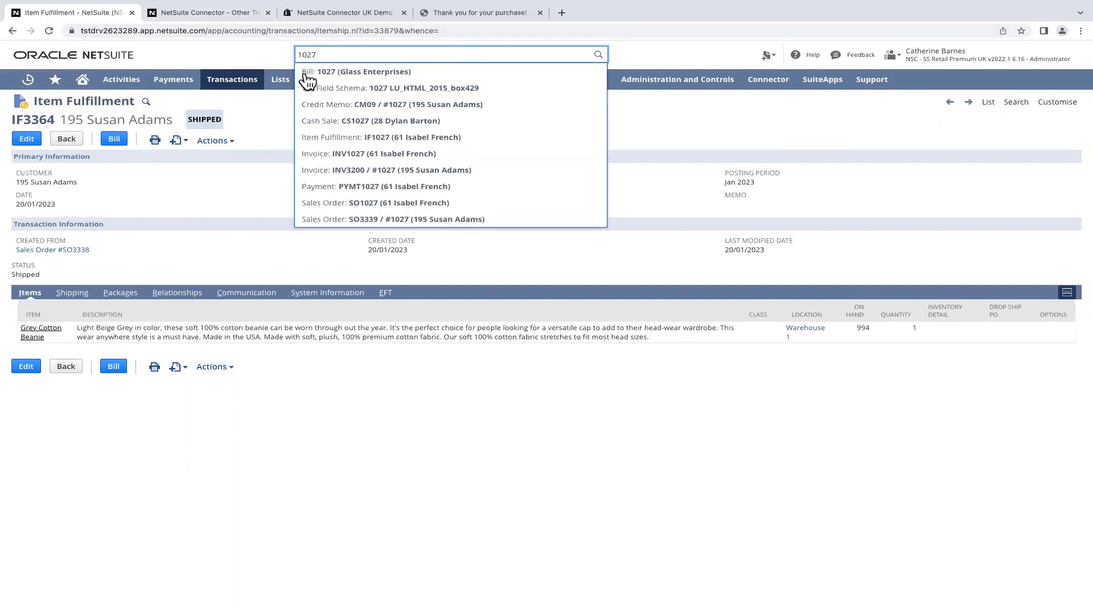